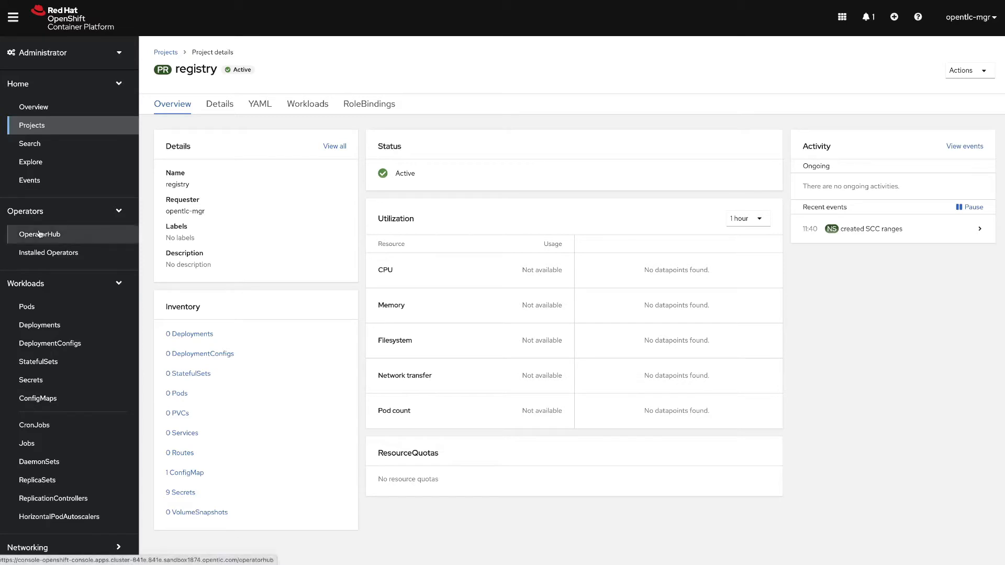
- Filter OperatorHub by 'Red hat integration' to find the Service Registry Operator
click(40, 234)
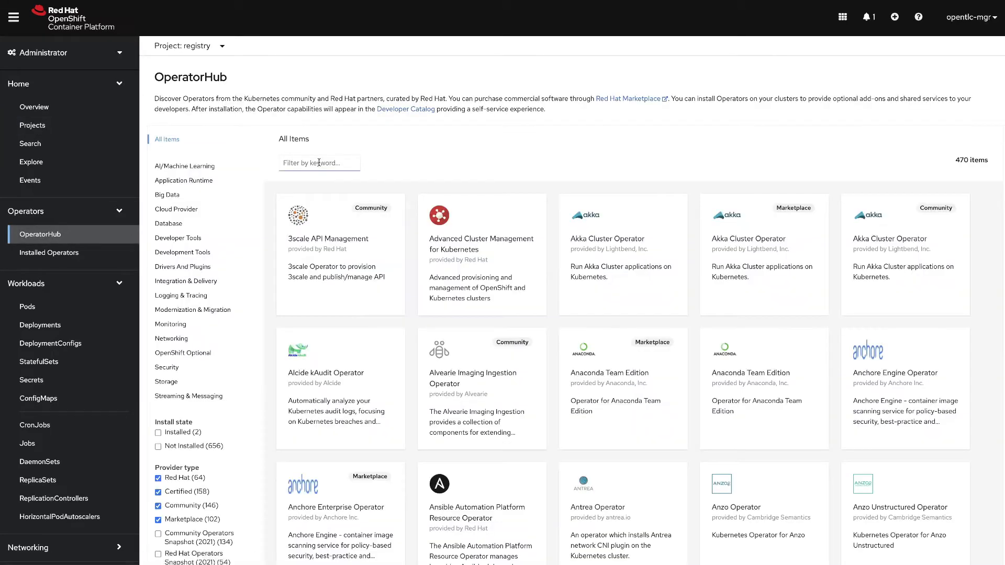
click(319, 162)
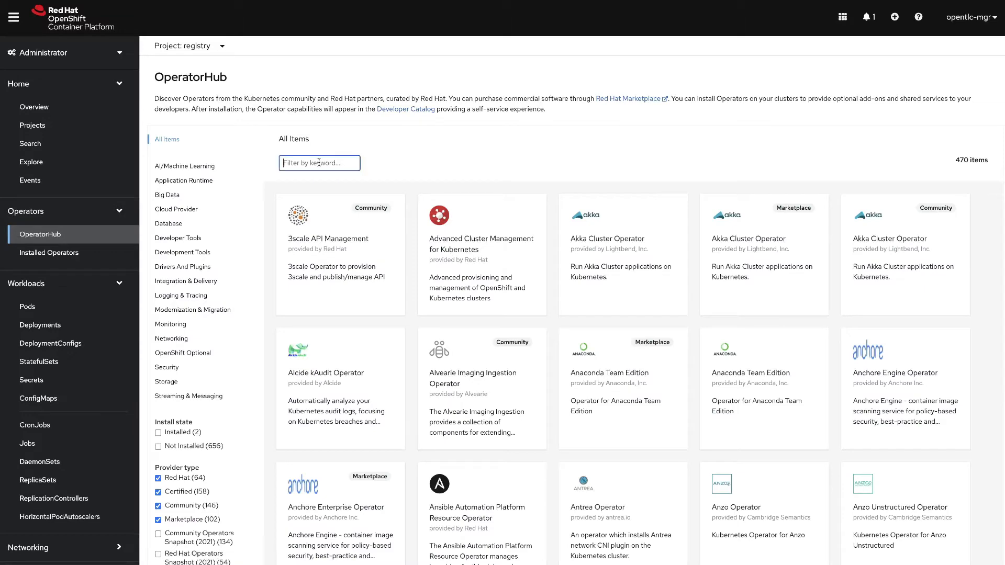
text(Red H)
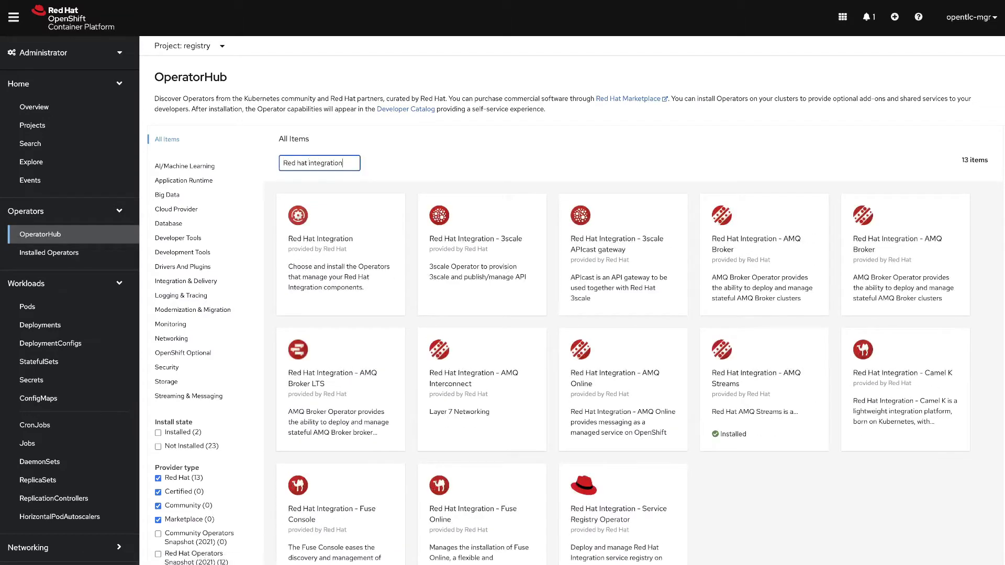
mouse_move(574, 171)
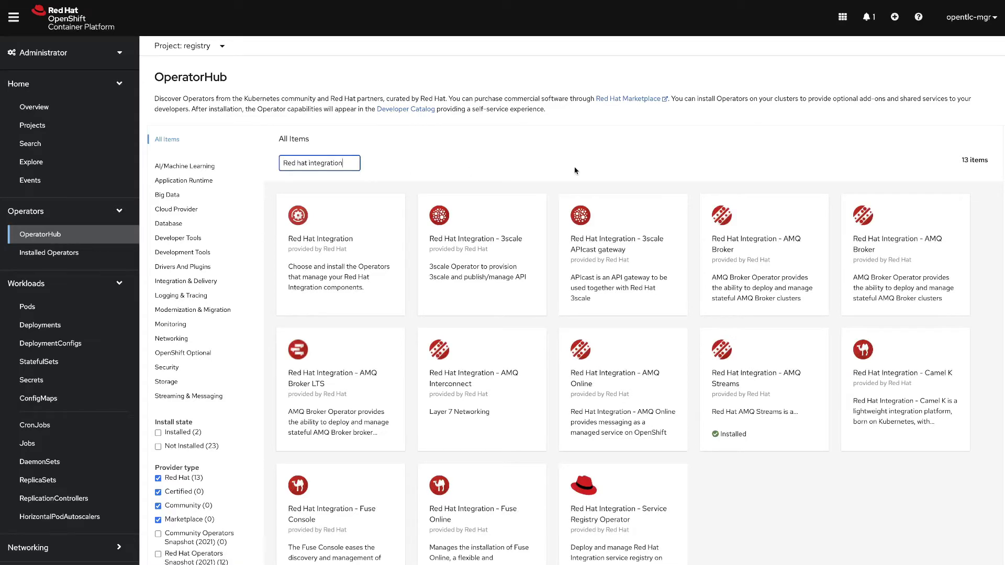
scroll(down, 3)
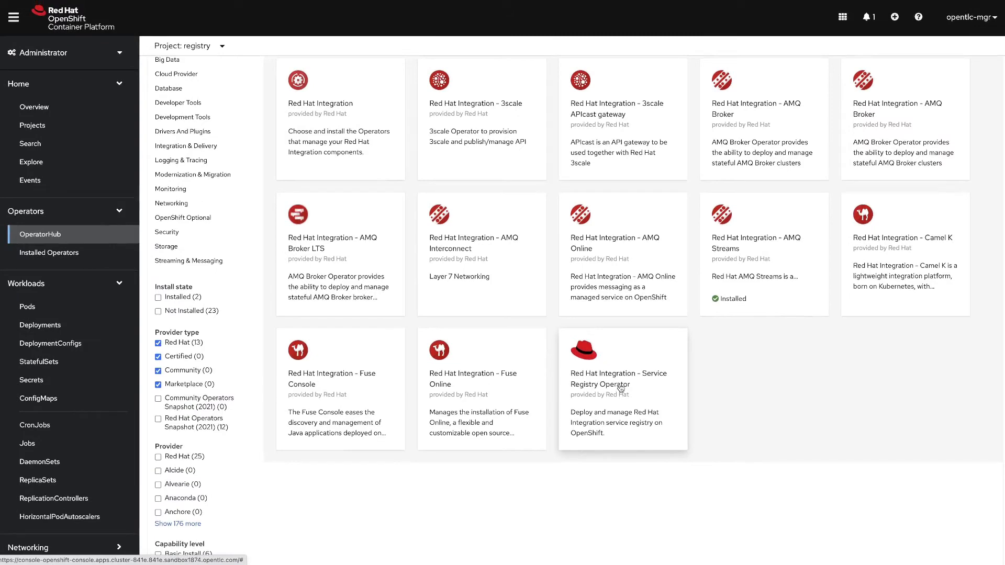
- Install Service Registry Operator 2.0.1 into the registry namespace only
click(619, 384)
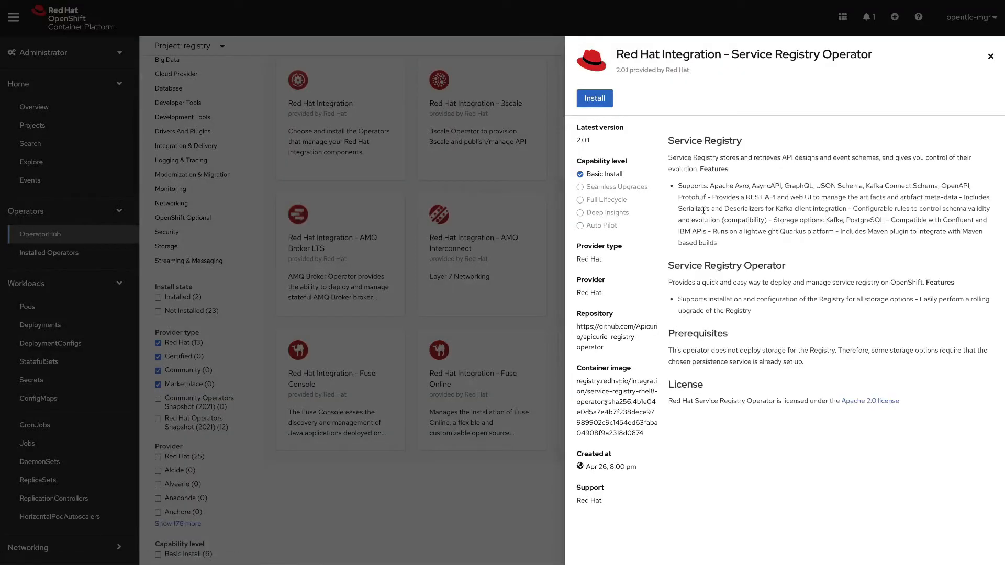
click(593, 98)
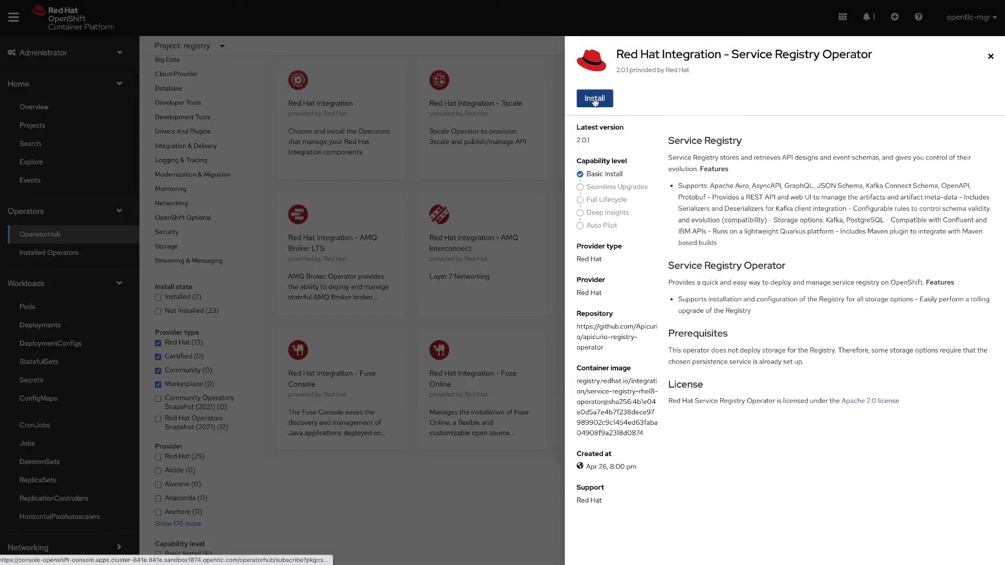
click(594, 98)
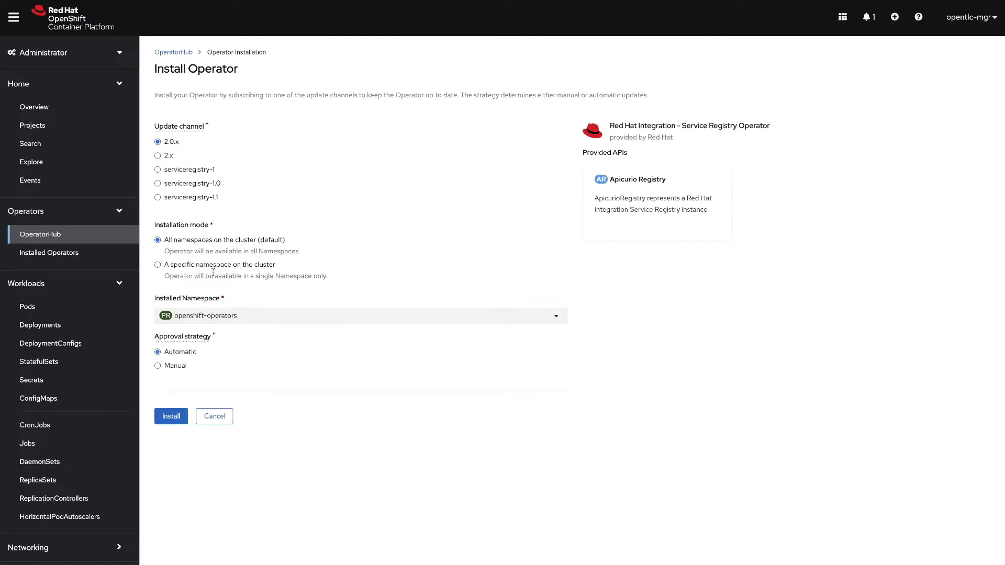
click(158, 265)
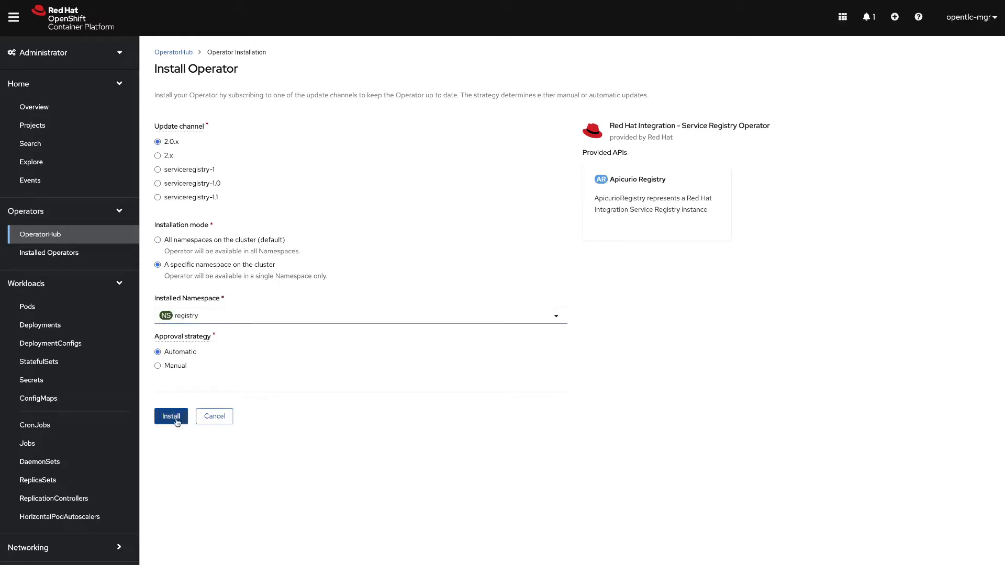
click(171, 416)
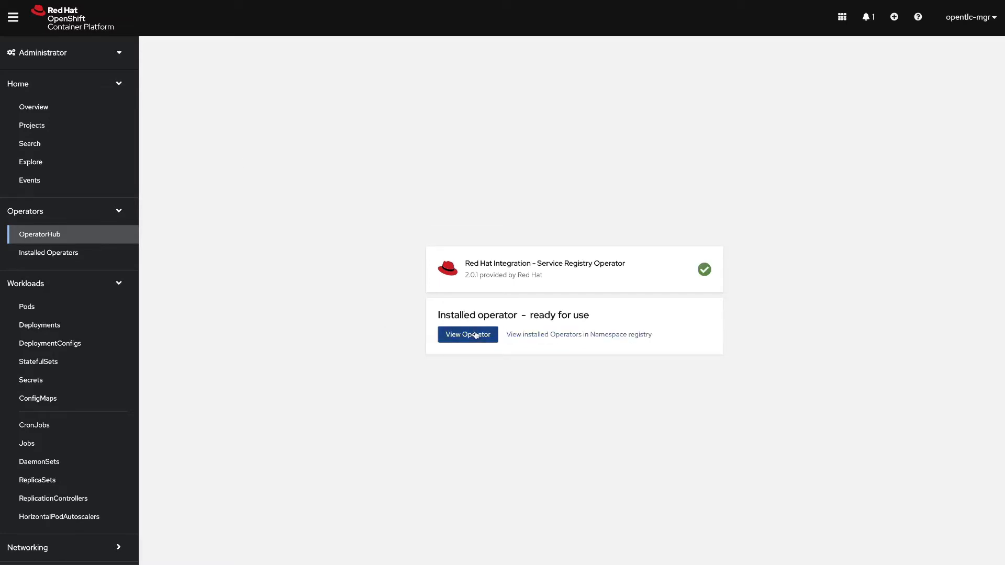
- View the installed operator, then switch to the Developer perspective's registry topology
click(468, 334)
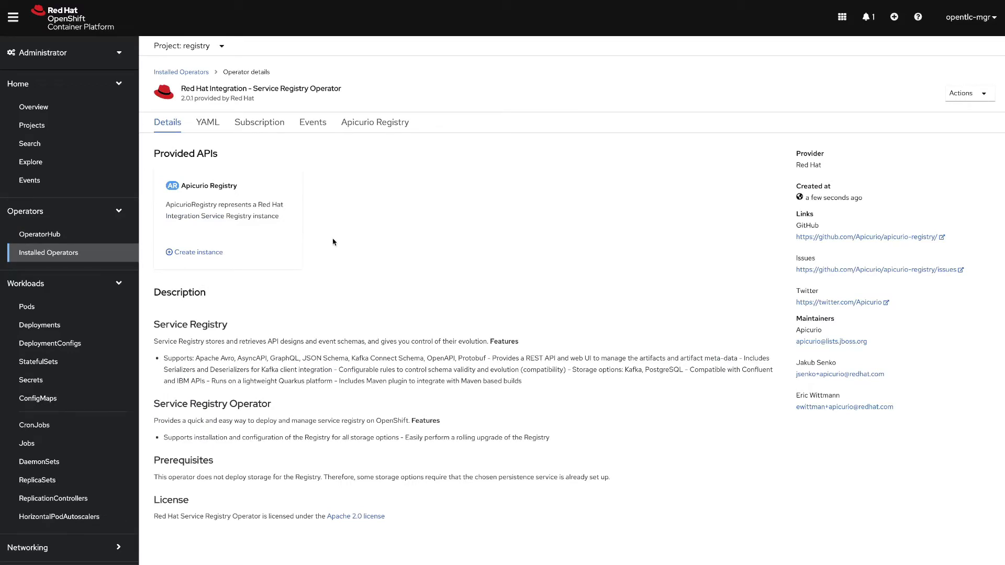
mouse_move(849, 101)
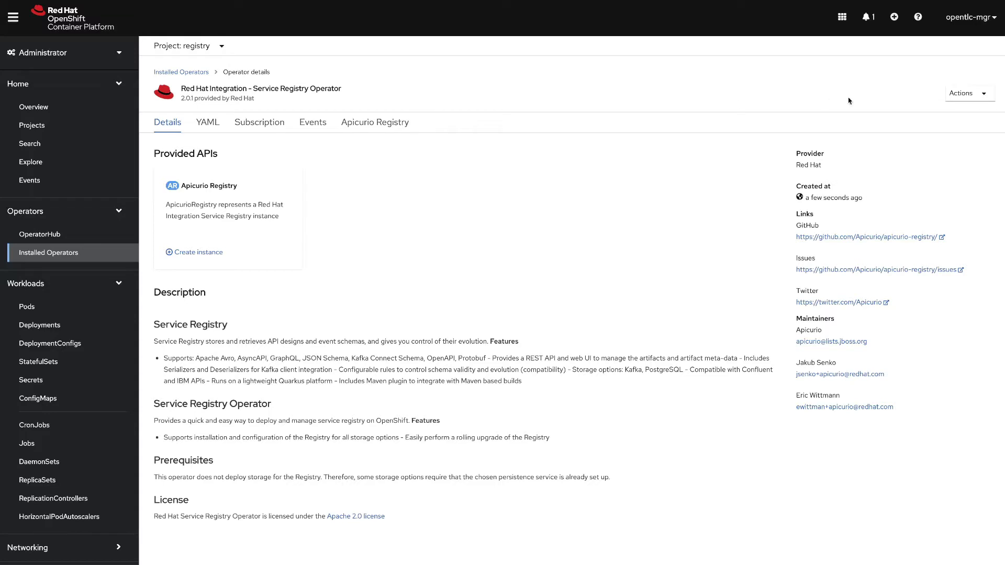
mouse_move(79, 54)
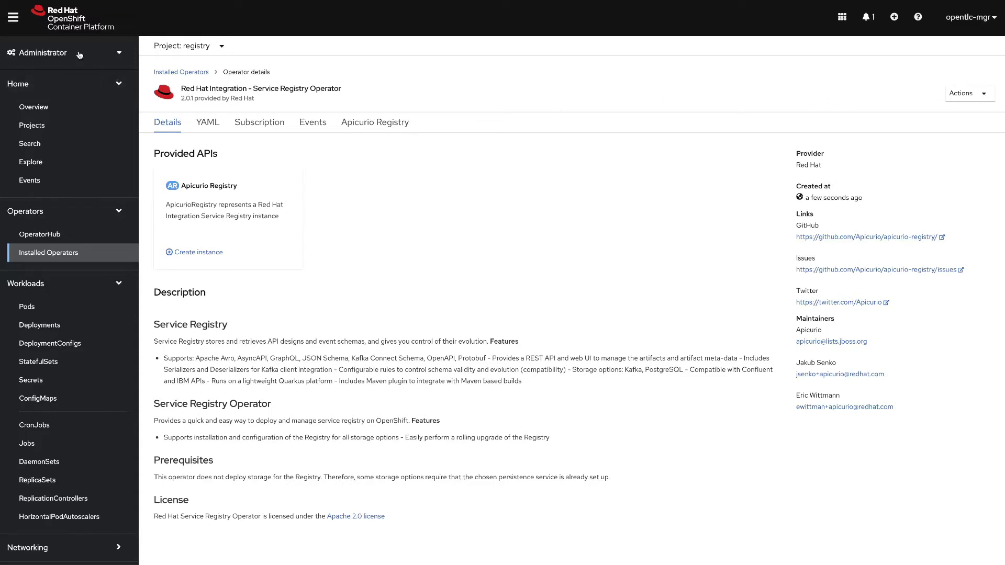
click(37, 52)
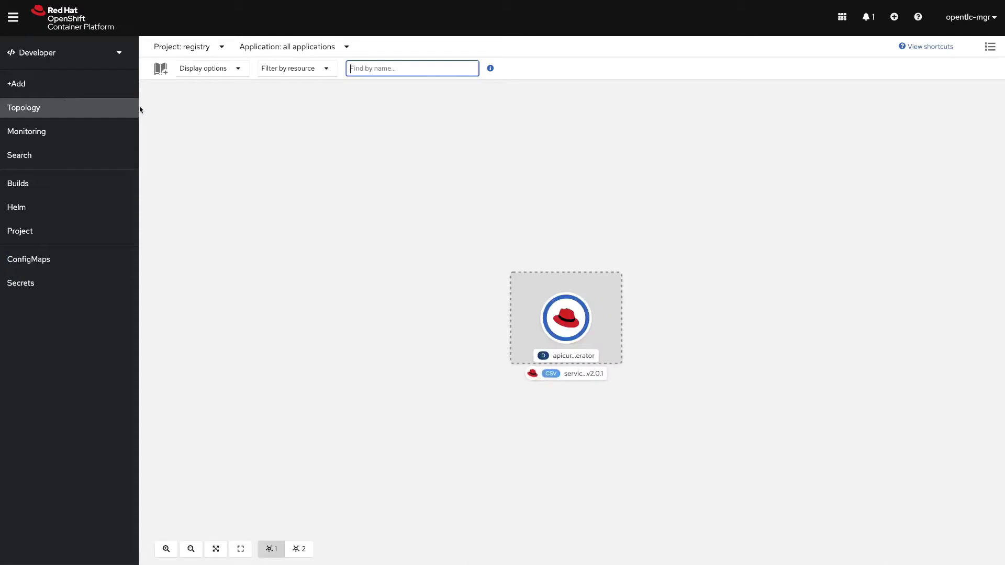
- Choose the persistent PostgreSQL template from the +Add database catalog
click(16, 83)
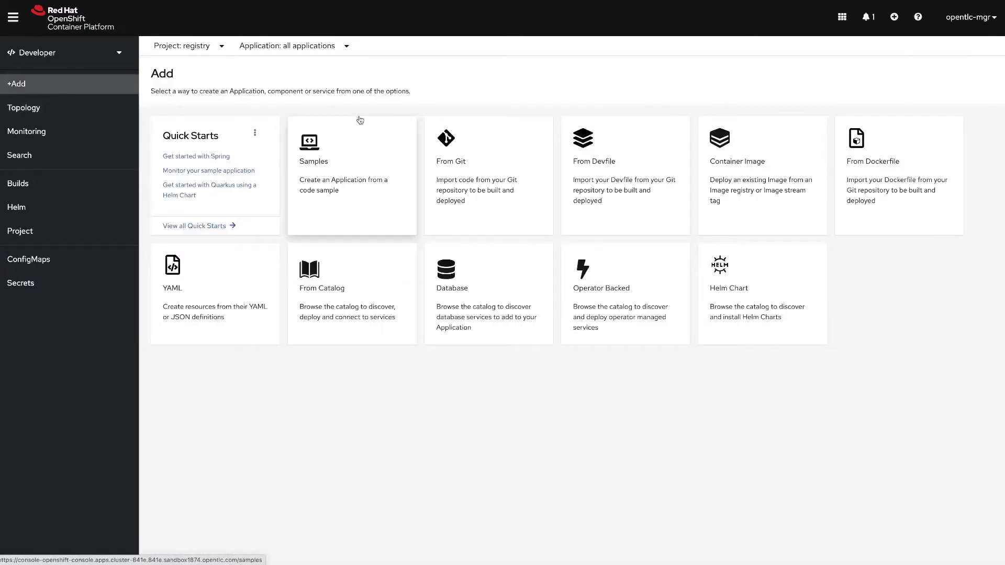
mouse_move(486, 289)
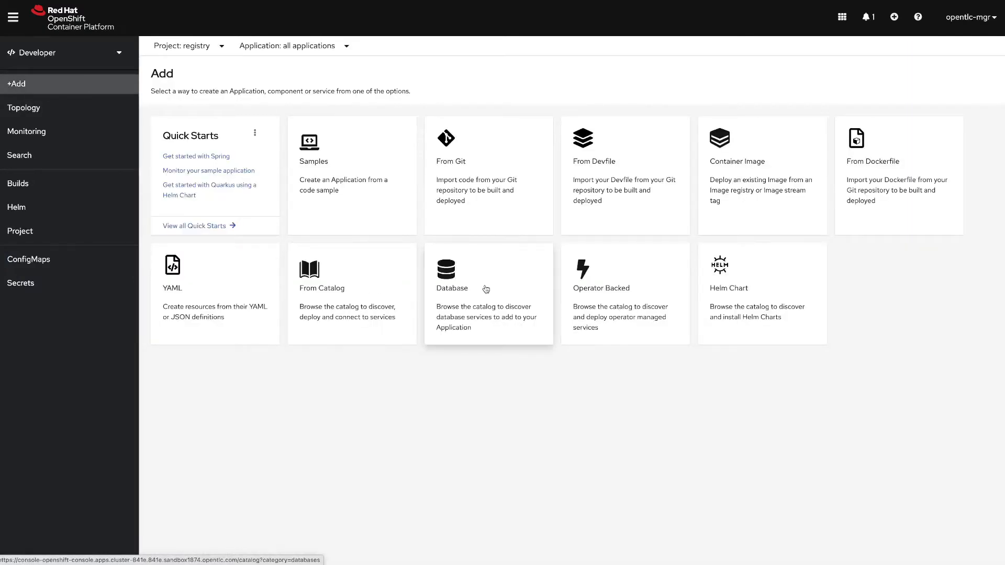
mouse_move(483, 300)
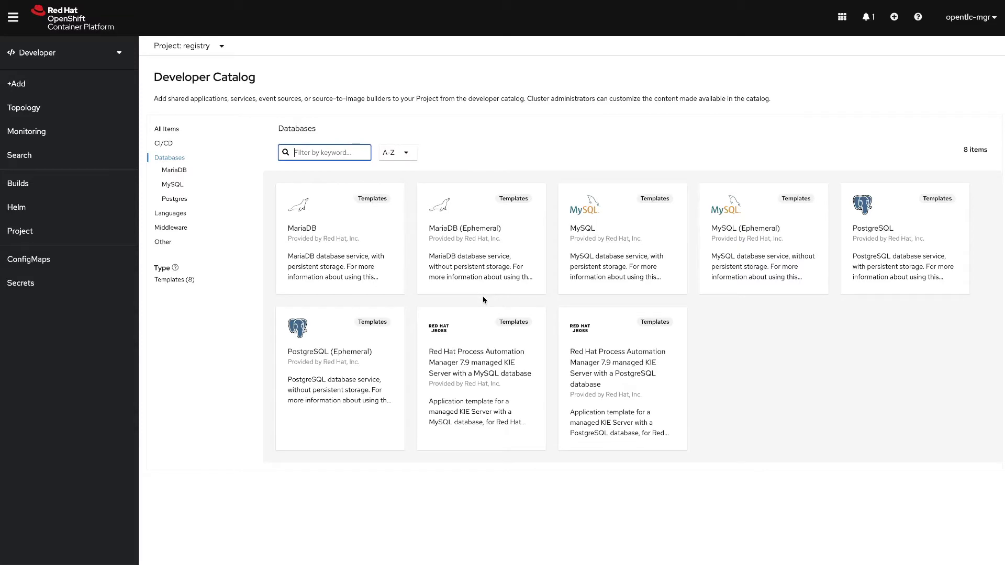
mouse_move(892, 252)
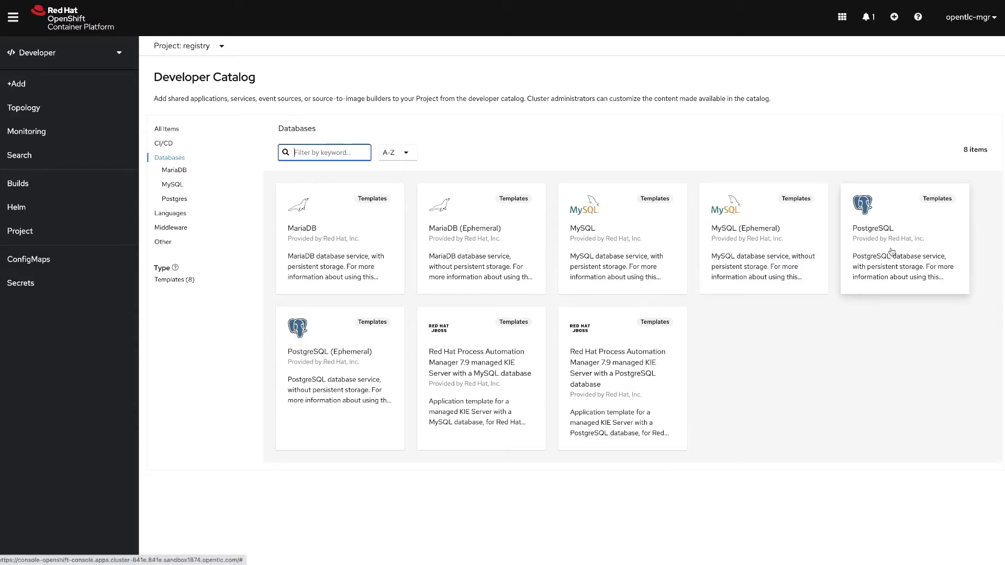
click(904, 237)
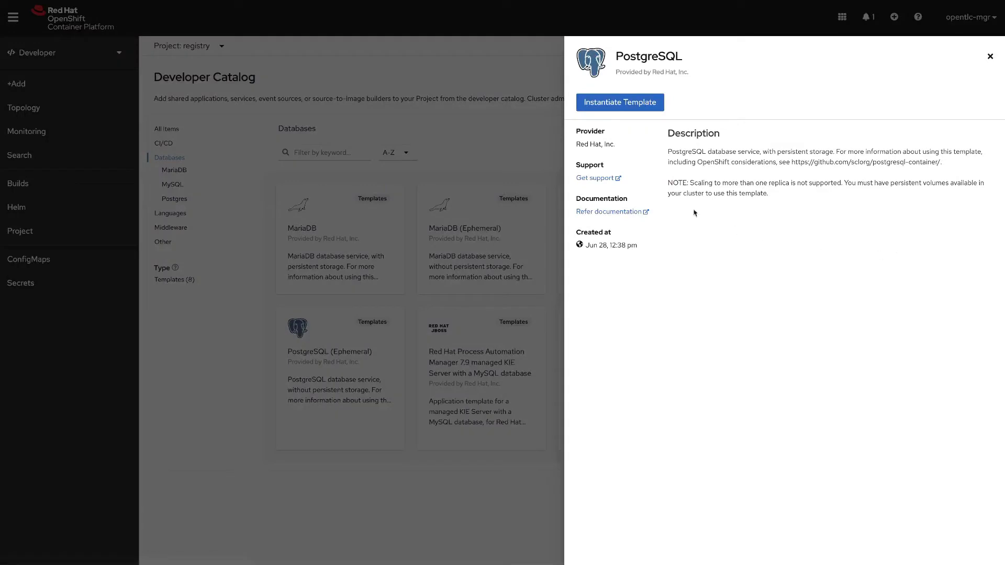
click(619, 102)
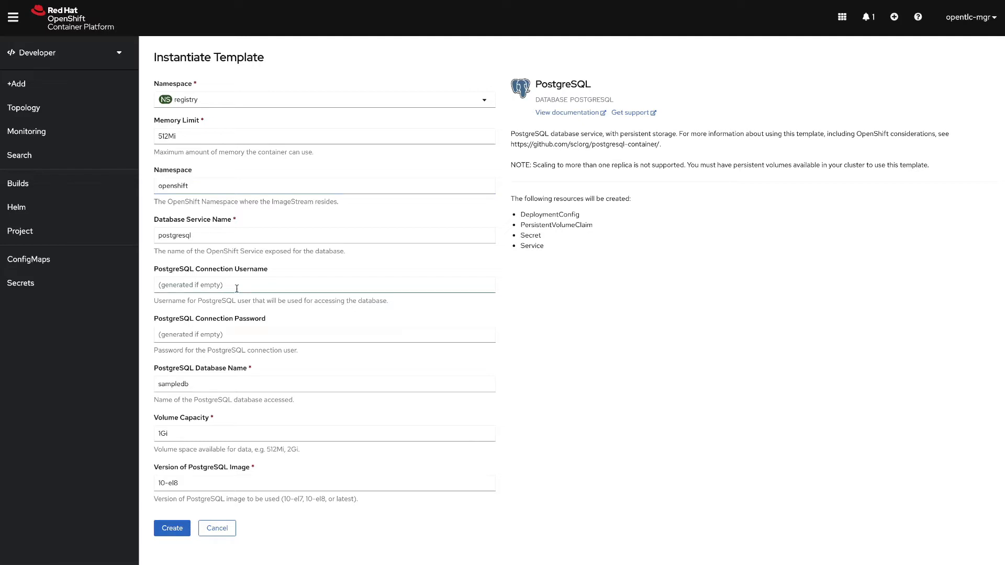
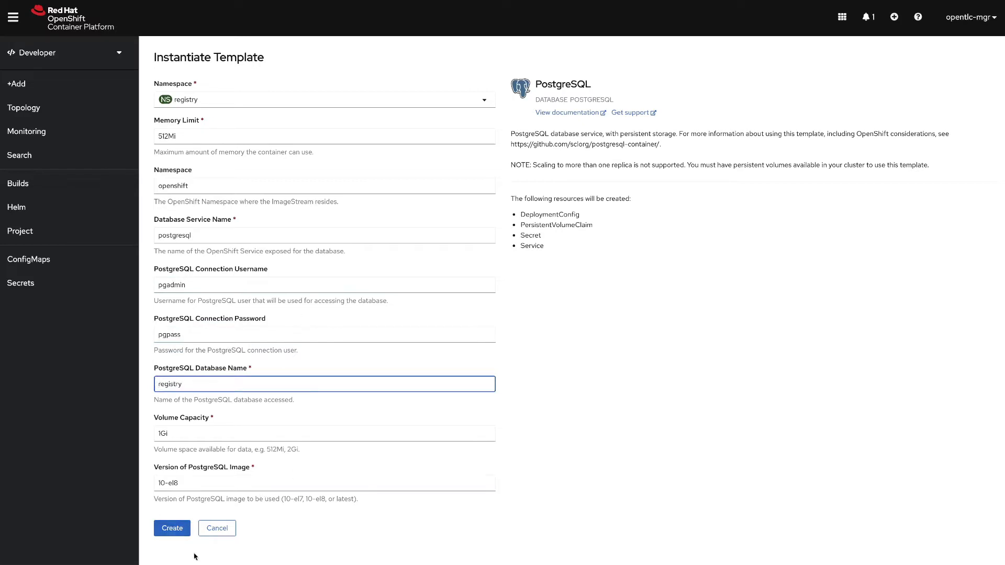
- Create the postgresql deployment from the filled template form
click(171, 529)
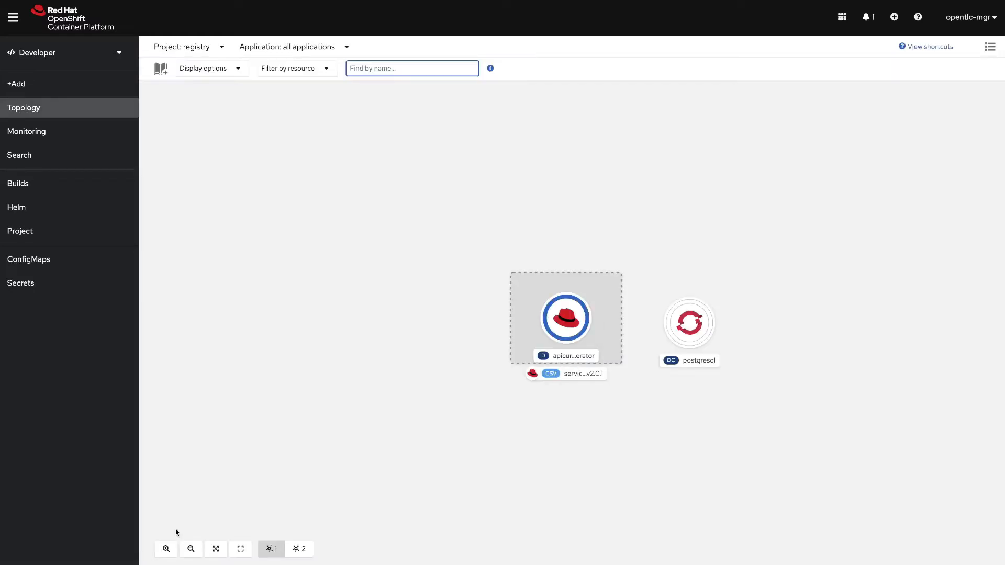
mouse_move(222, 422)
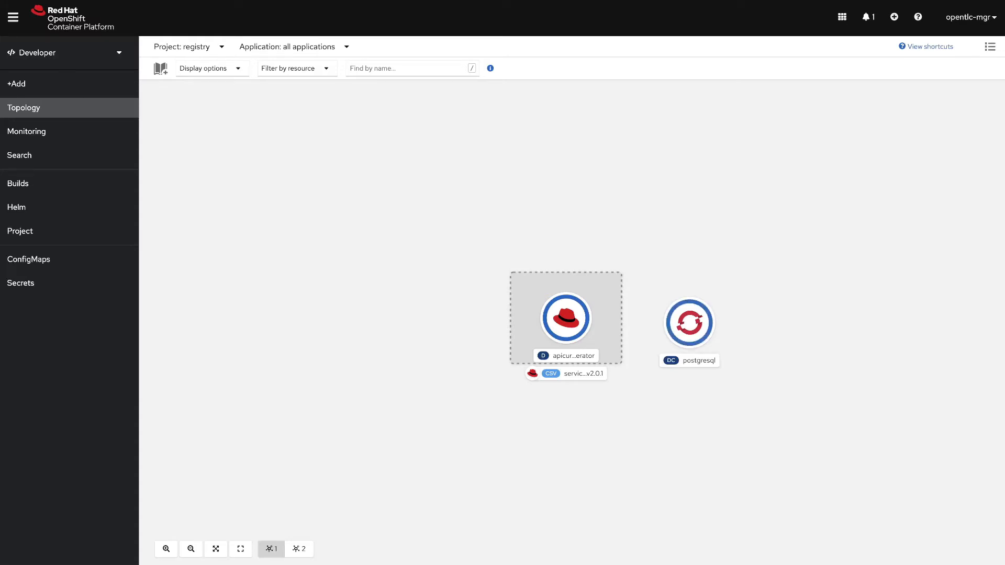
- Start a new Apicurio Registry instance from the Operator Backed developer catalog
click(16, 84)
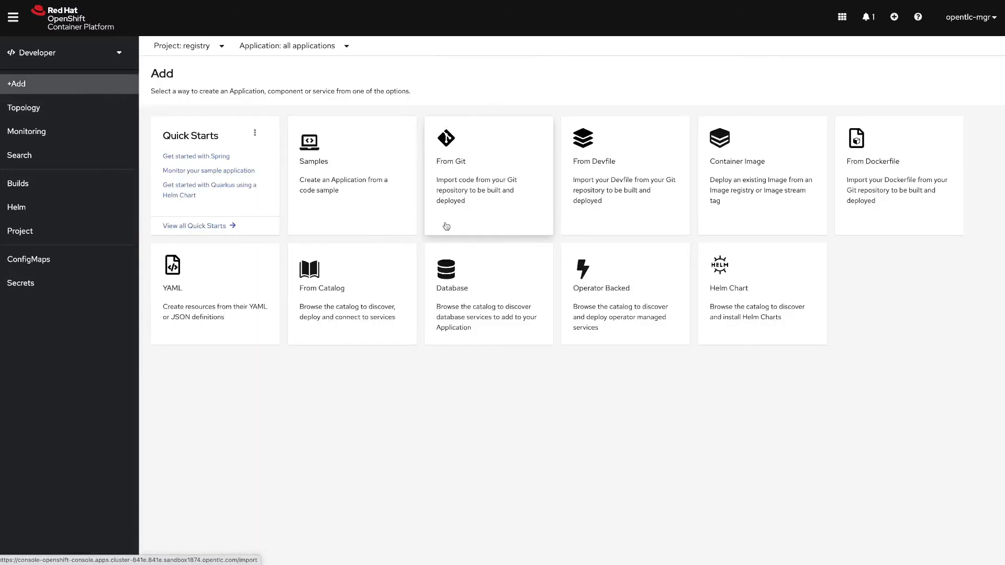
mouse_move(513, 302)
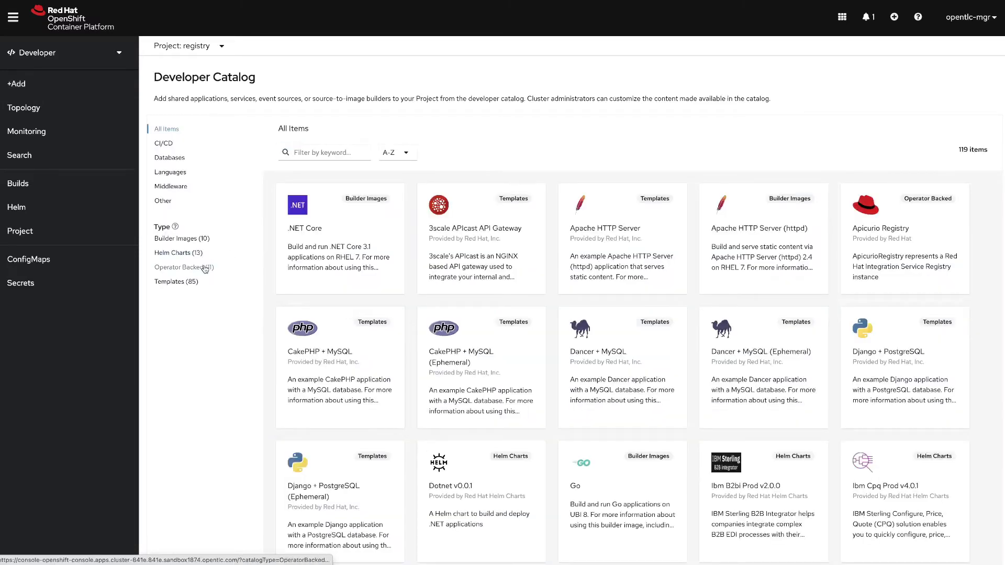
click(182, 268)
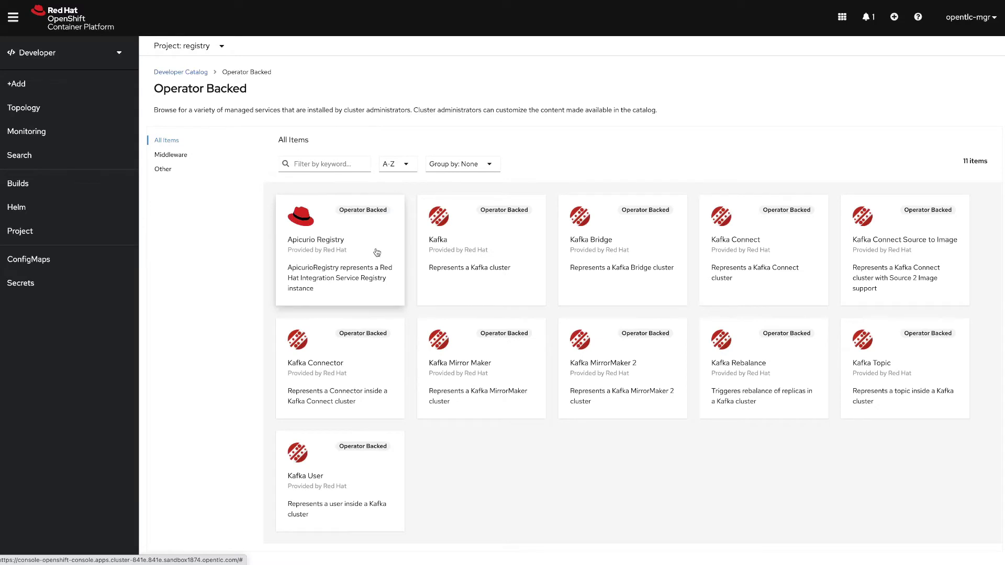
click(315, 239)
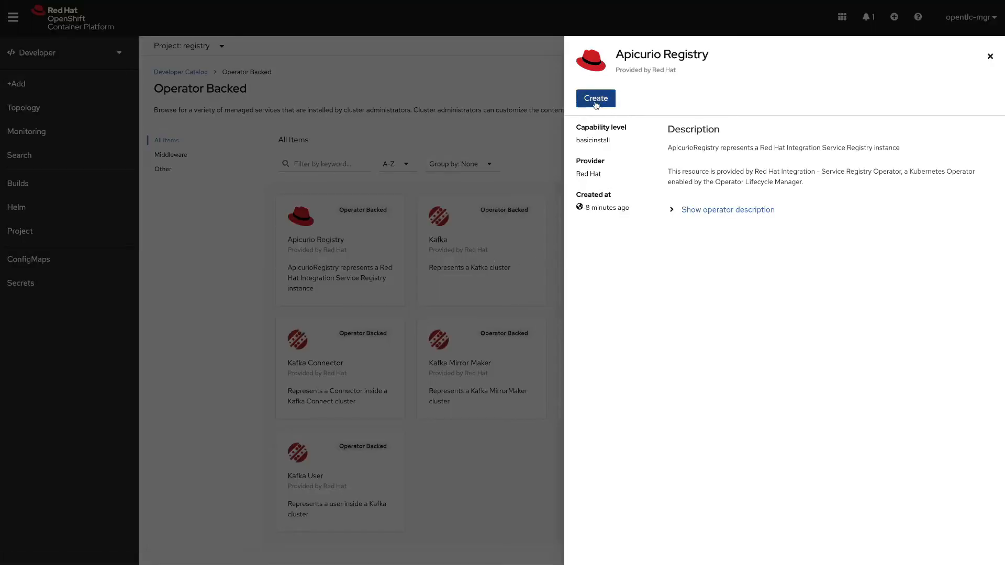
click(595, 98)
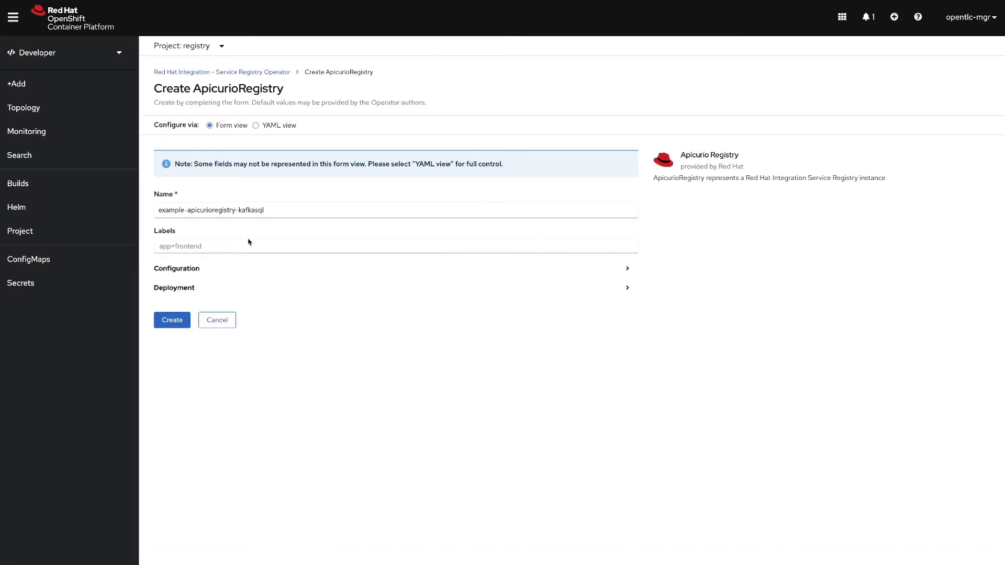
- In YAML view, rename example-apicurioregistry-kafkasql to apicurio
click(256, 125)
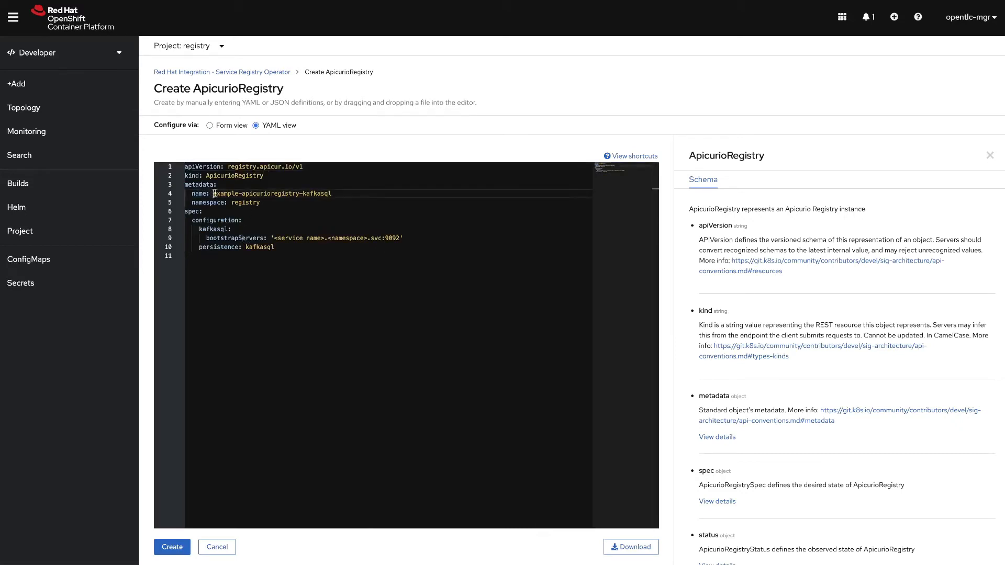
double_click(273, 194)
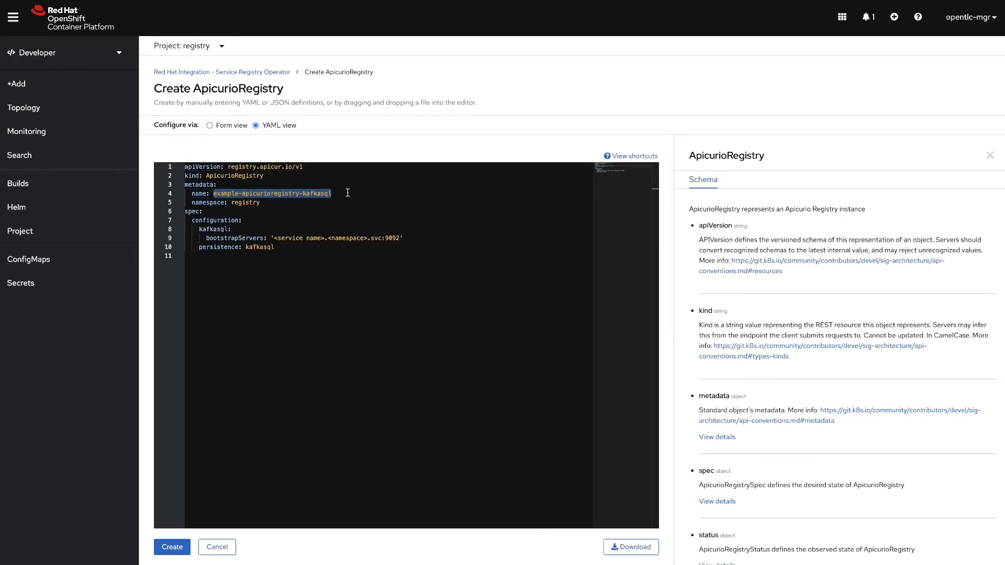
text(apicurio)
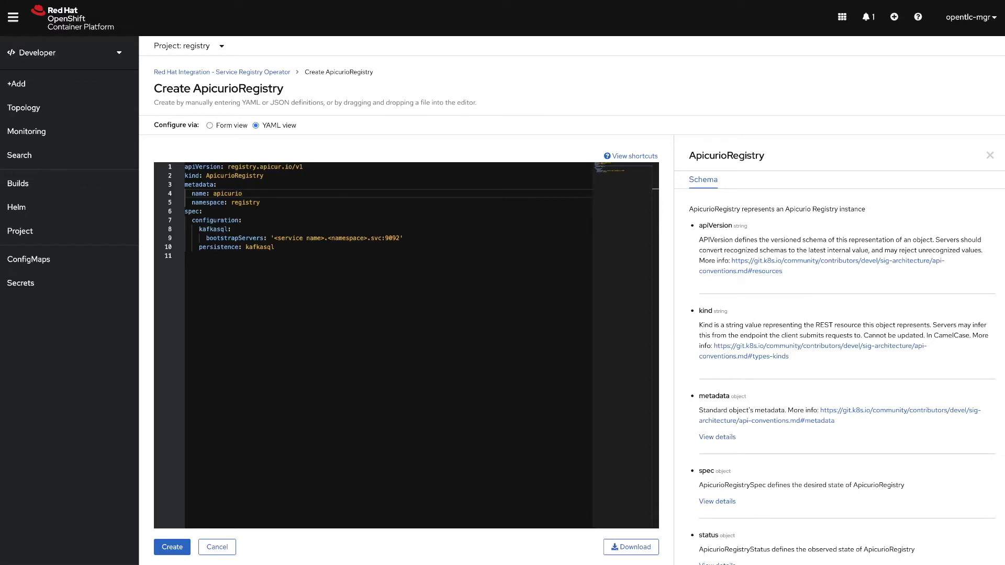
mouse_move(255, 273)
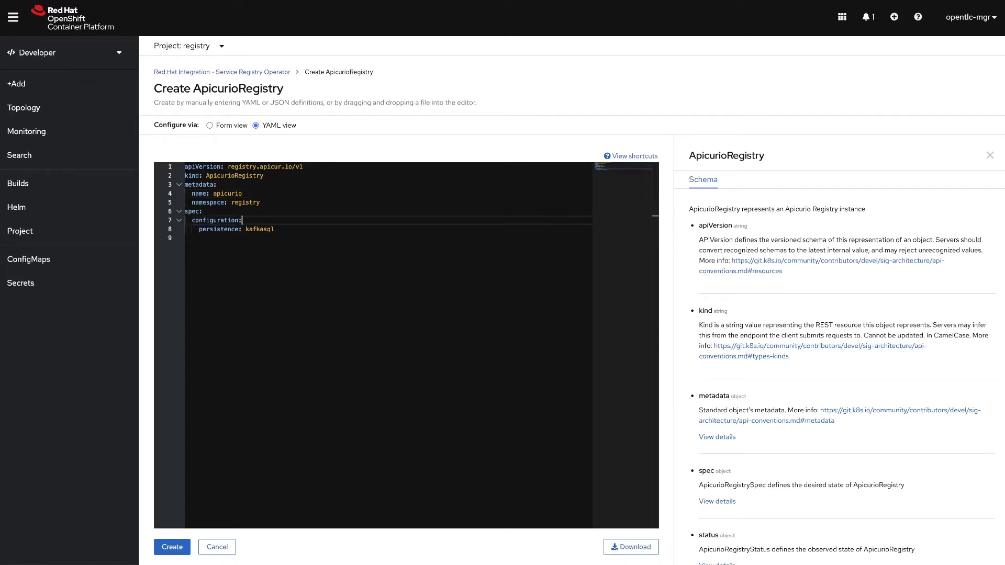
- Set persistence to sql with data source URL jdbc:postgresql://postgresql.registry.svc:5432/registry
double_click(252, 229)
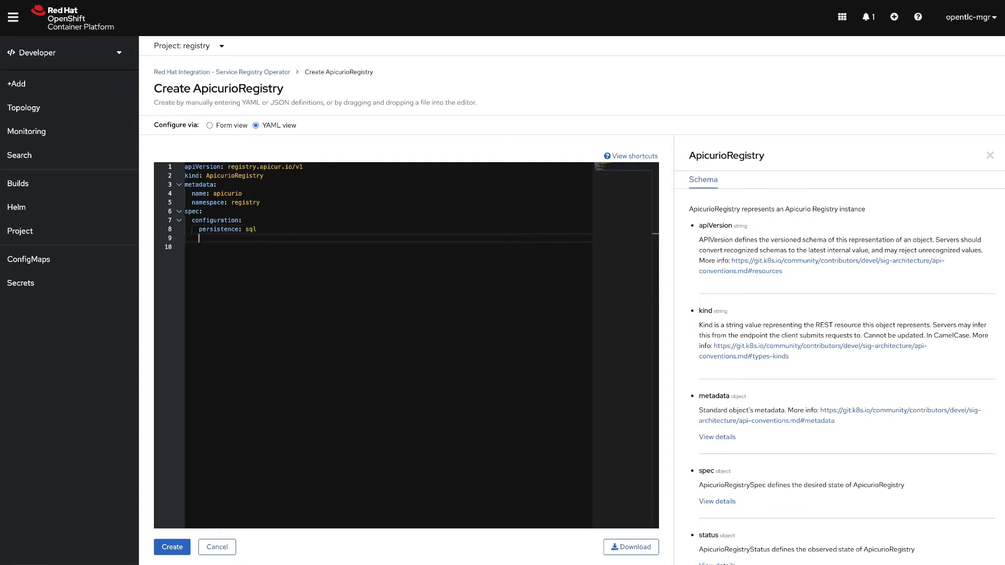
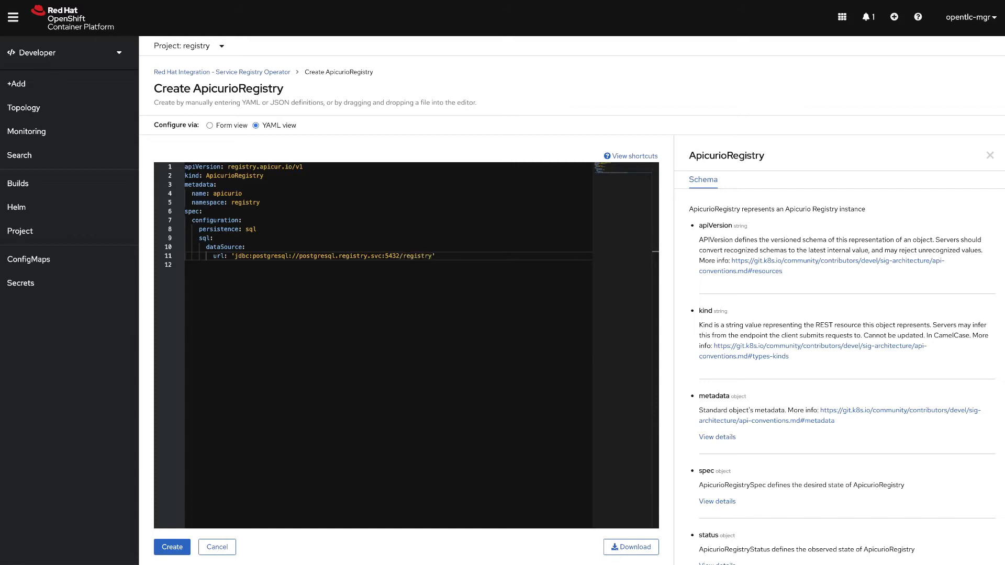
key(Return)
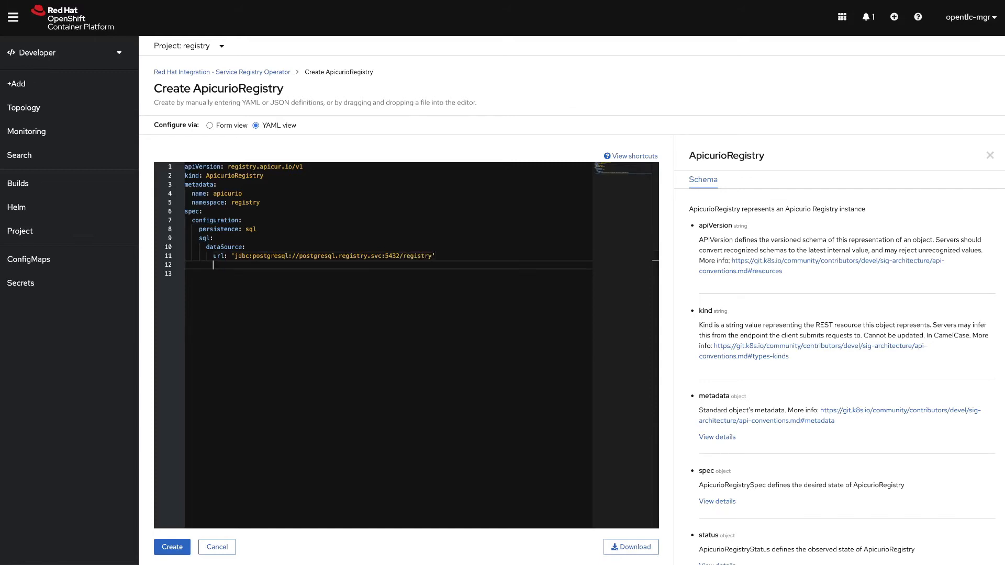
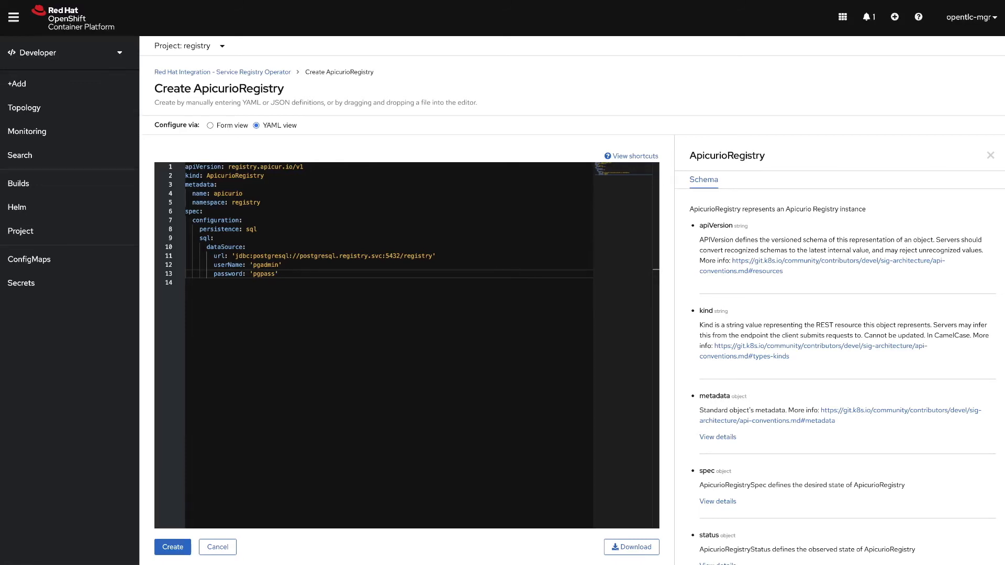
mouse_move(285, 500)
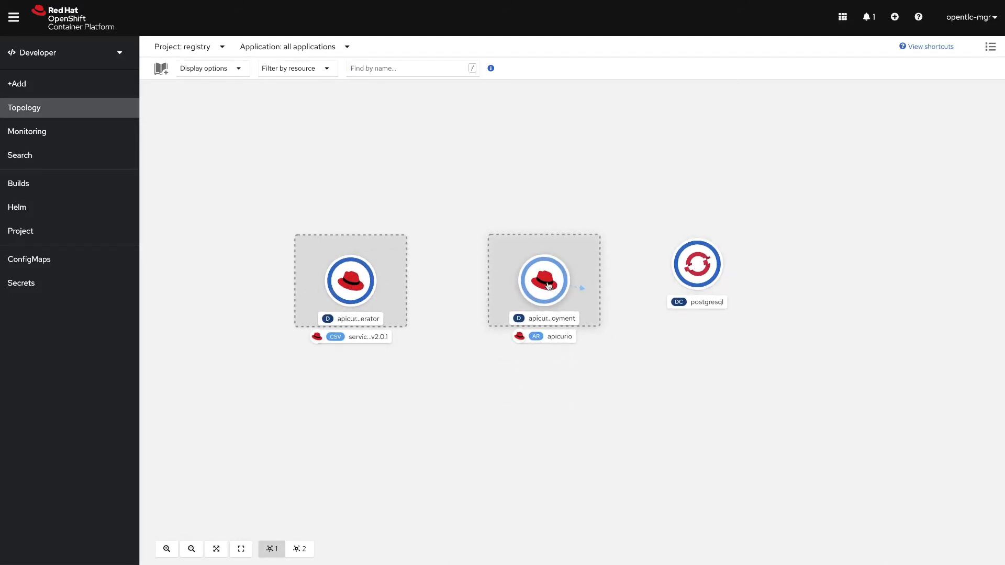
- Select apicurio-deployment to see its running pod and apicurio-service on port 8080
click(543, 281)
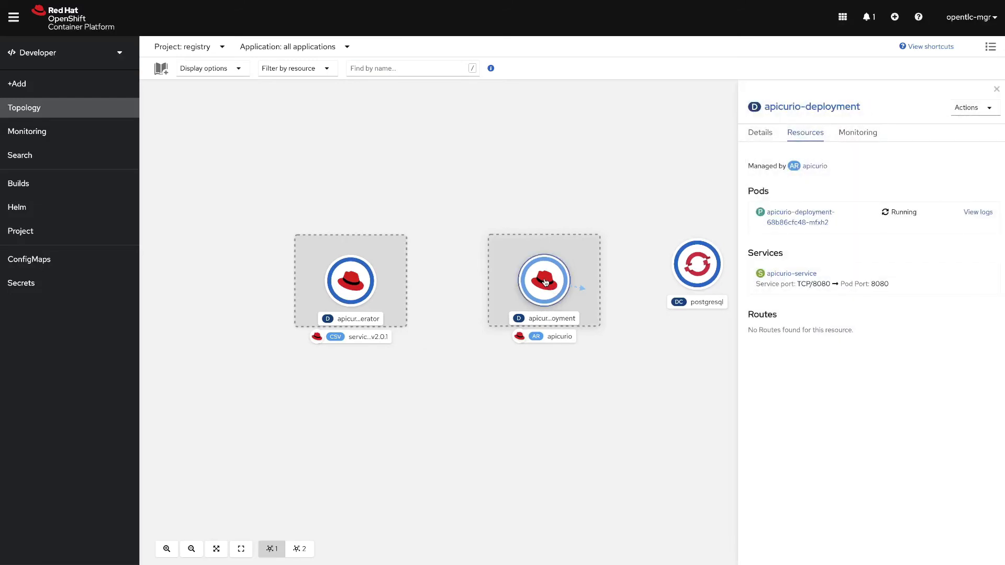
mouse_move(994, 219)
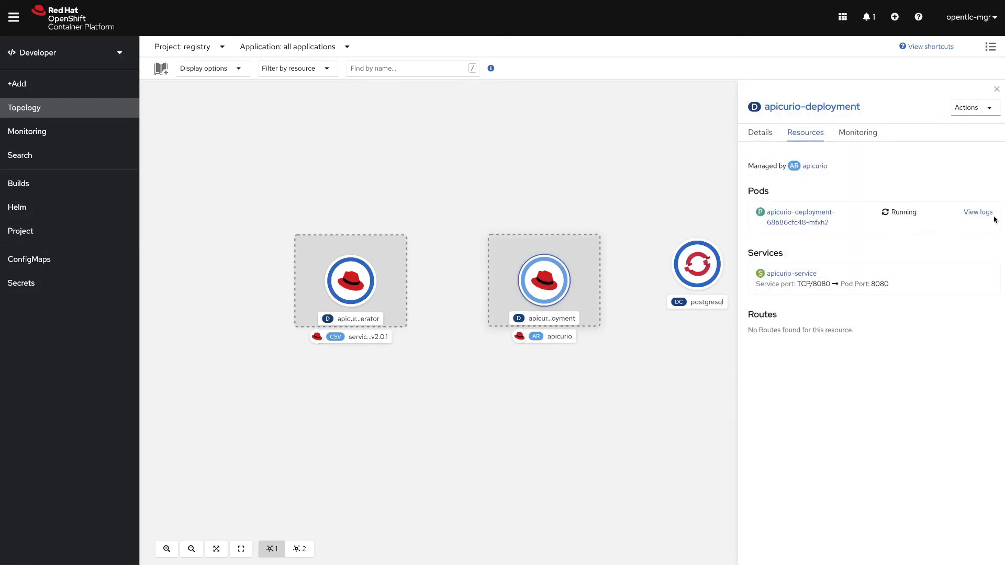
- Check the apicurio-deployment pod logs for SQL-storage startup, then return to Topology
click(978, 212)
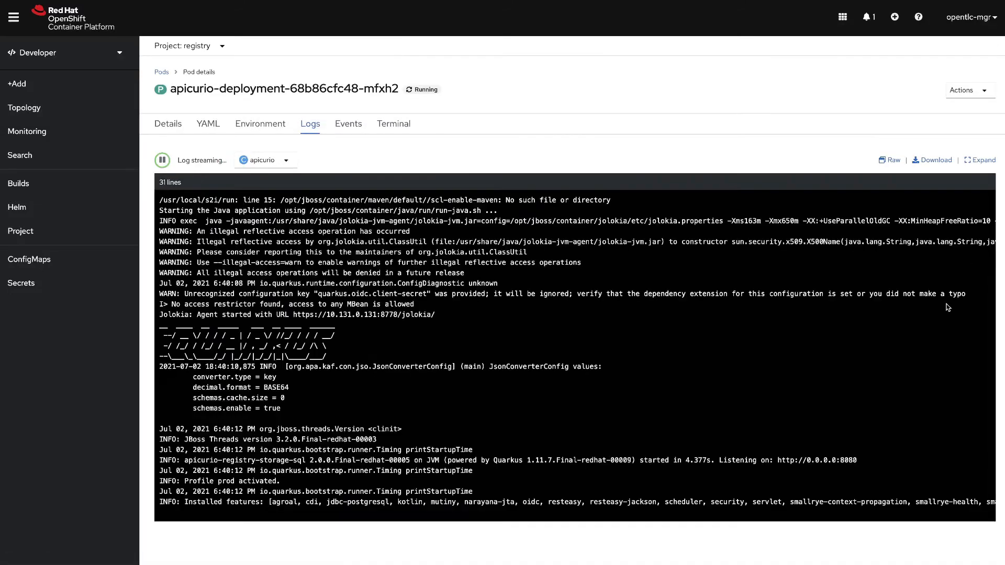
mouse_move(638, 322)
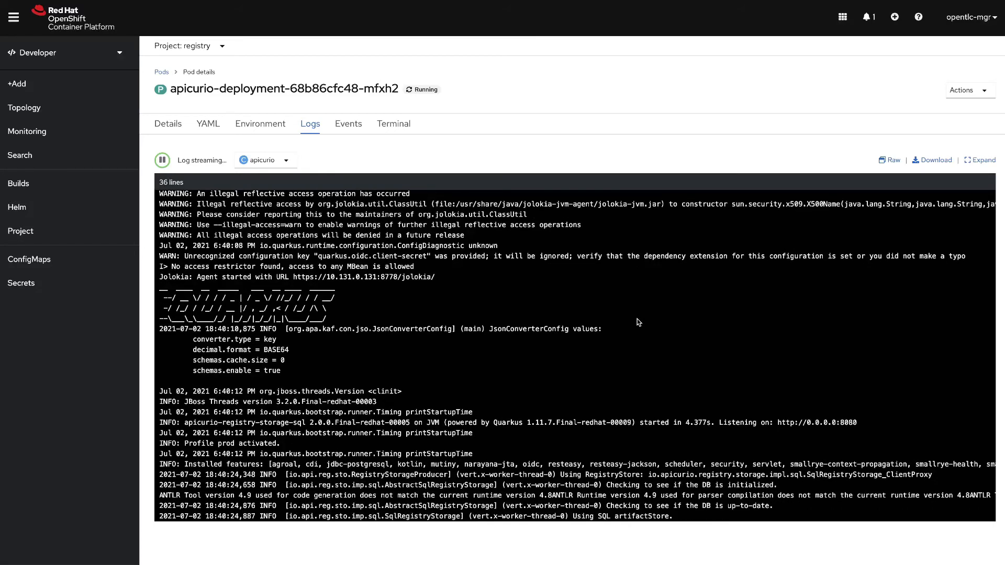
mouse_move(608, 507)
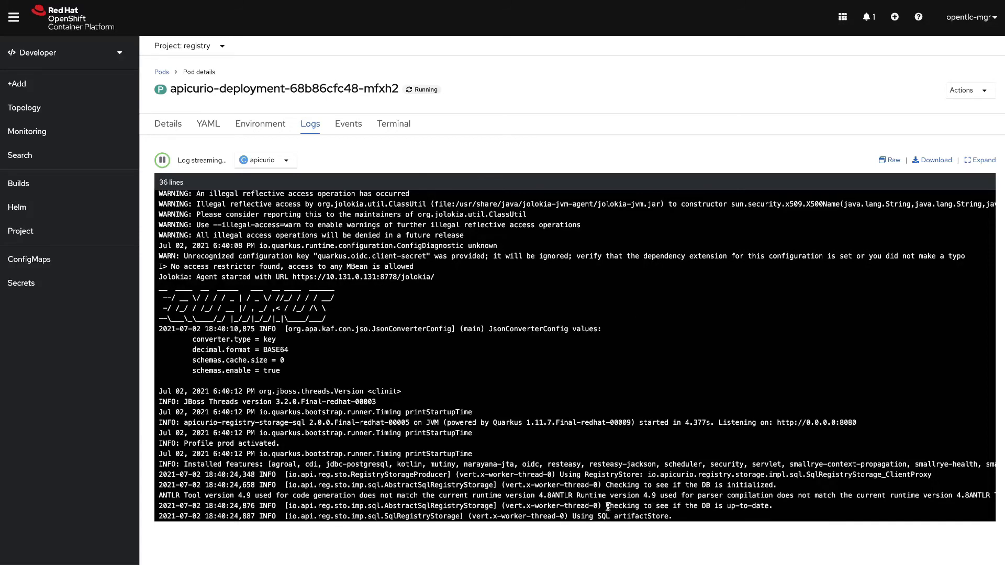
double_click(686, 506)
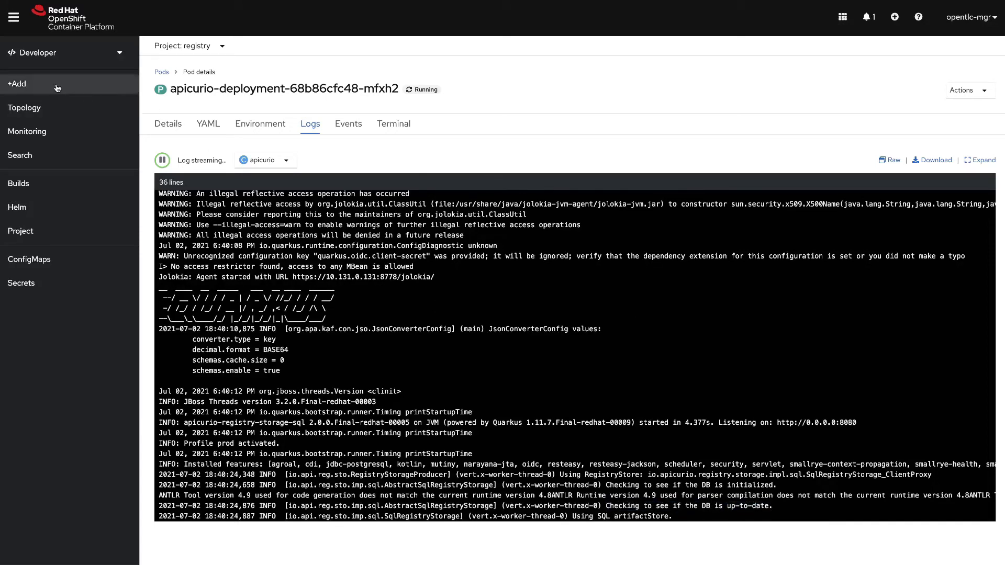
click(25, 108)
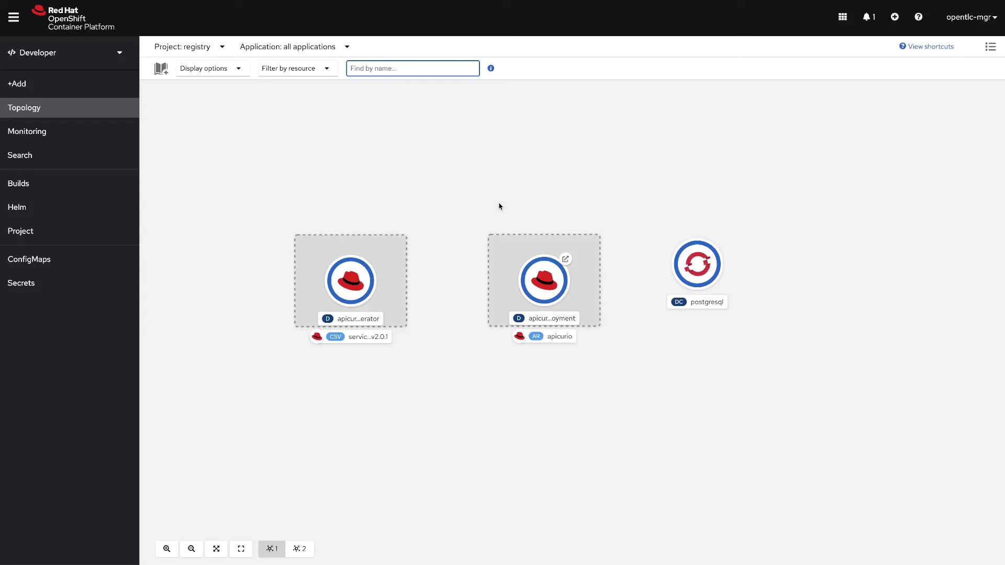
mouse_move(573, 272)
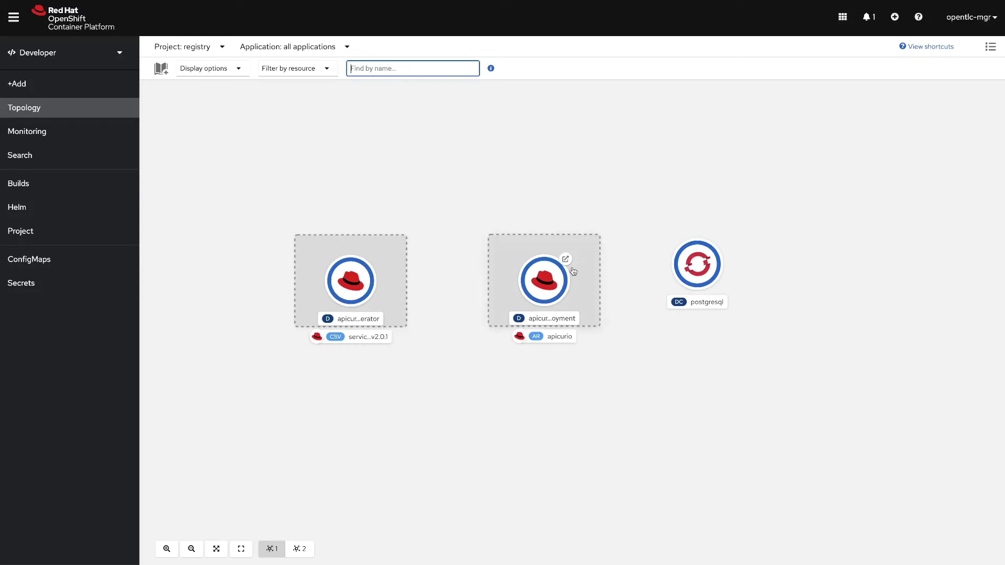
mouse_move(565, 259)
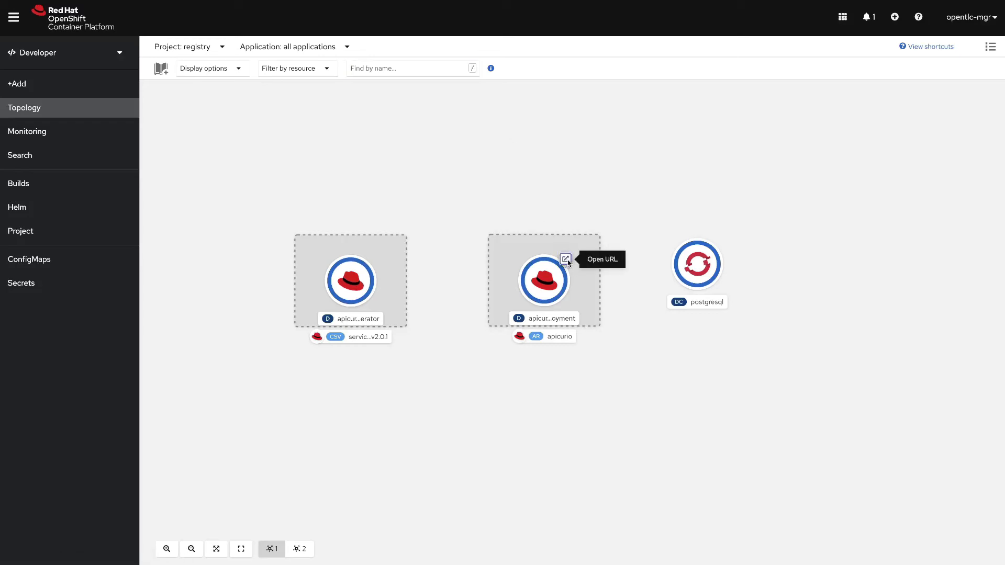
- Open the Service Registry console and start an artifact upload with group 'group1'
click(565, 259)
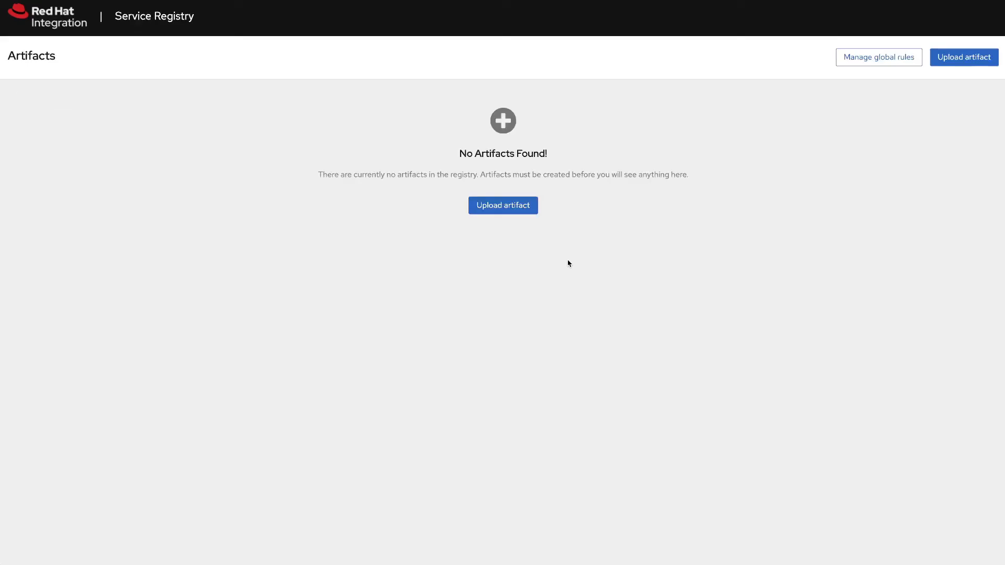
mouse_move(587, 196)
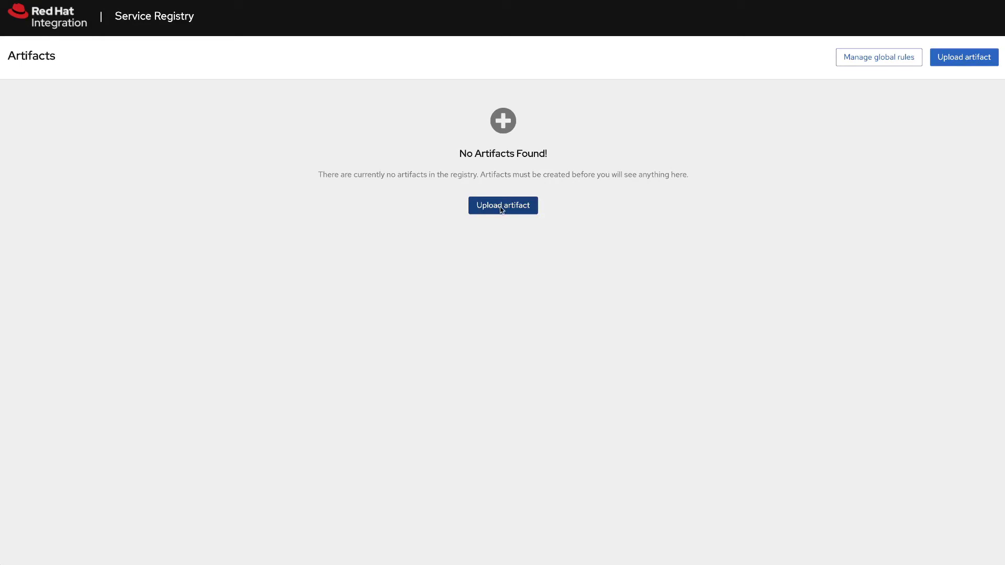
click(503, 206)
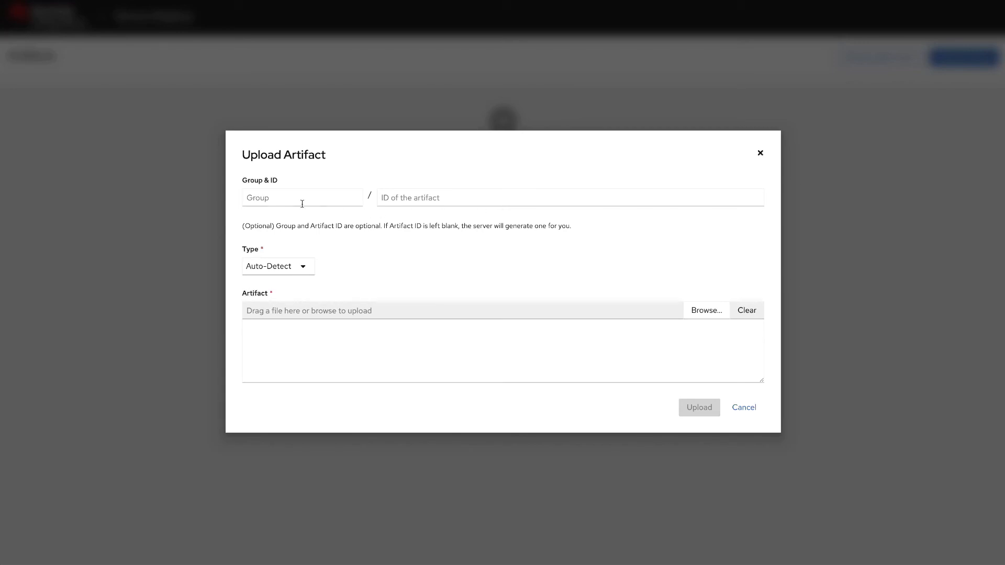
click(302, 197)
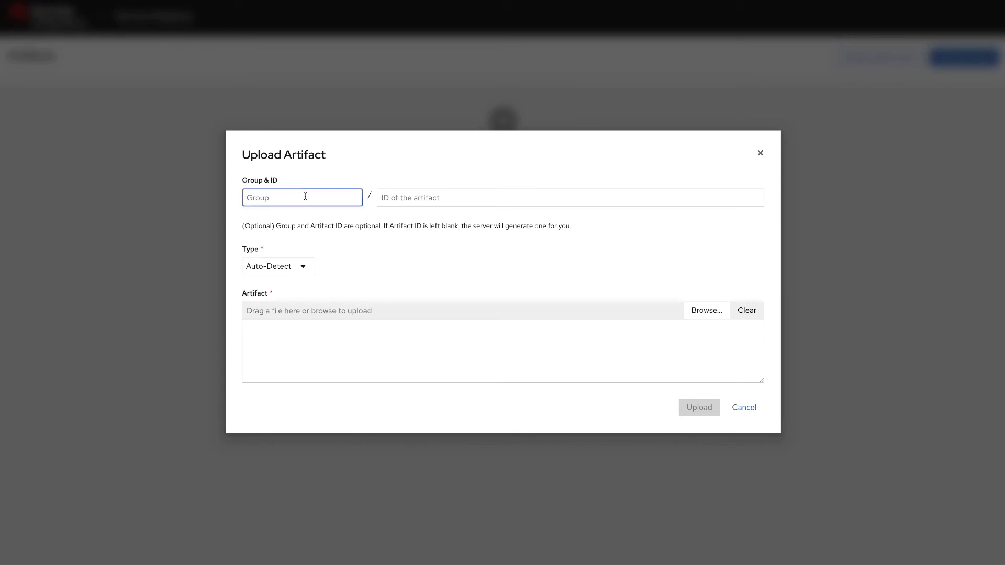
text(group)
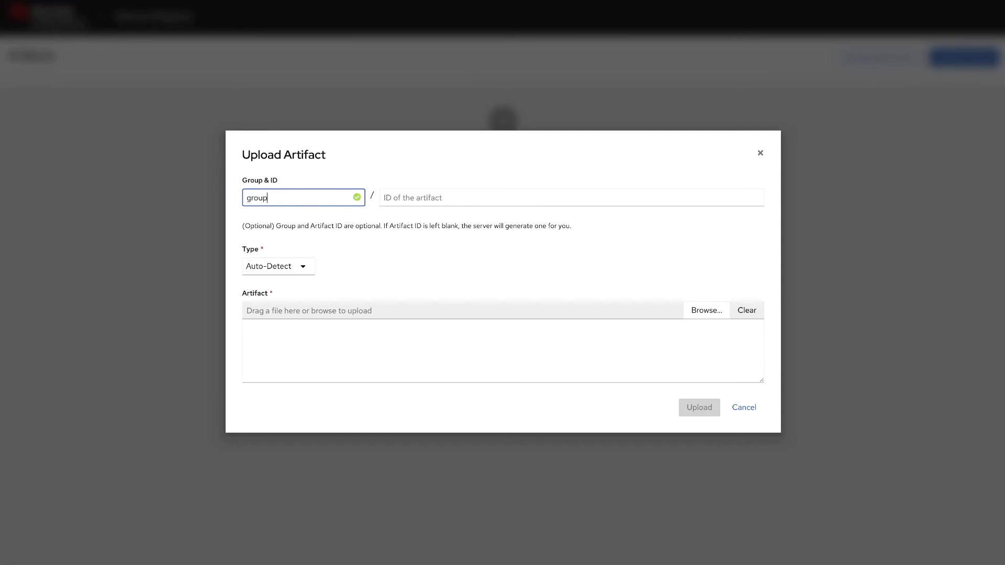
text(1)
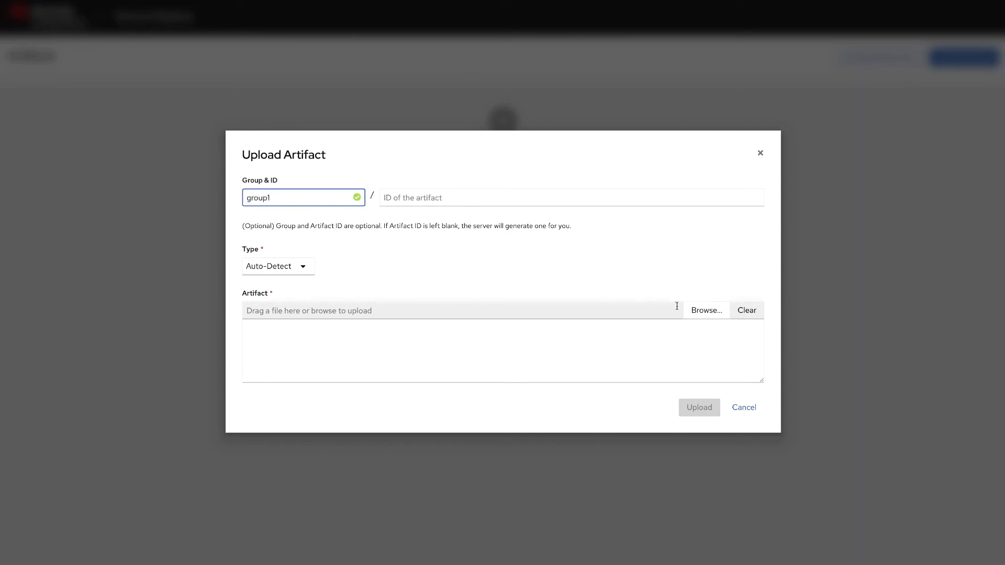
- Load openapi-spec.yaml as the artifact content
click(705, 310)
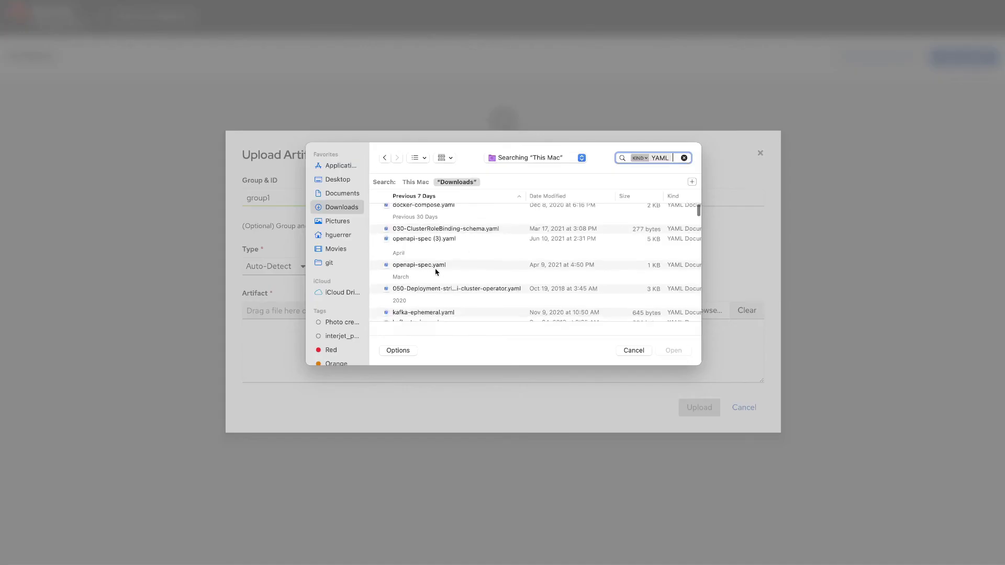
click(419, 265)
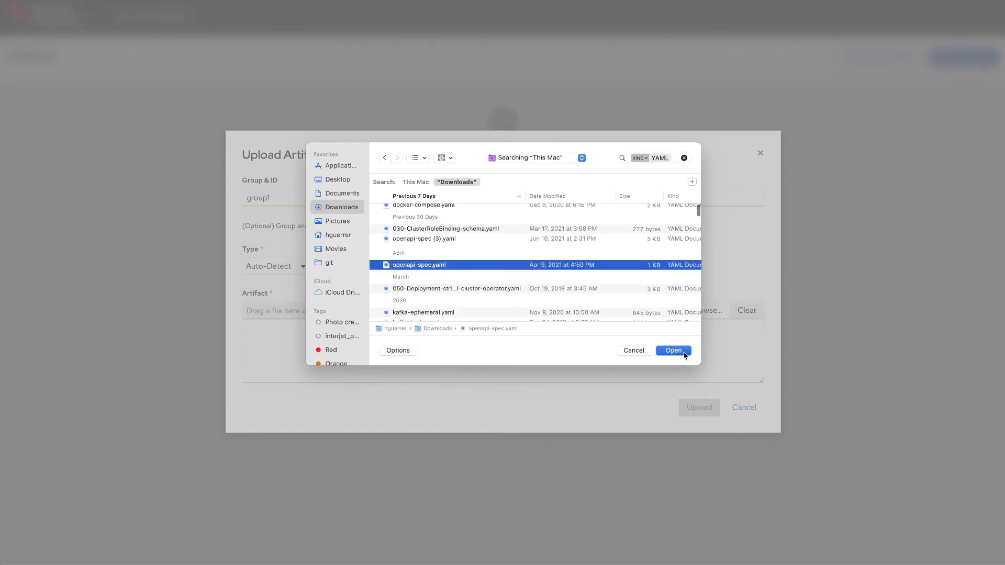
click(672, 351)
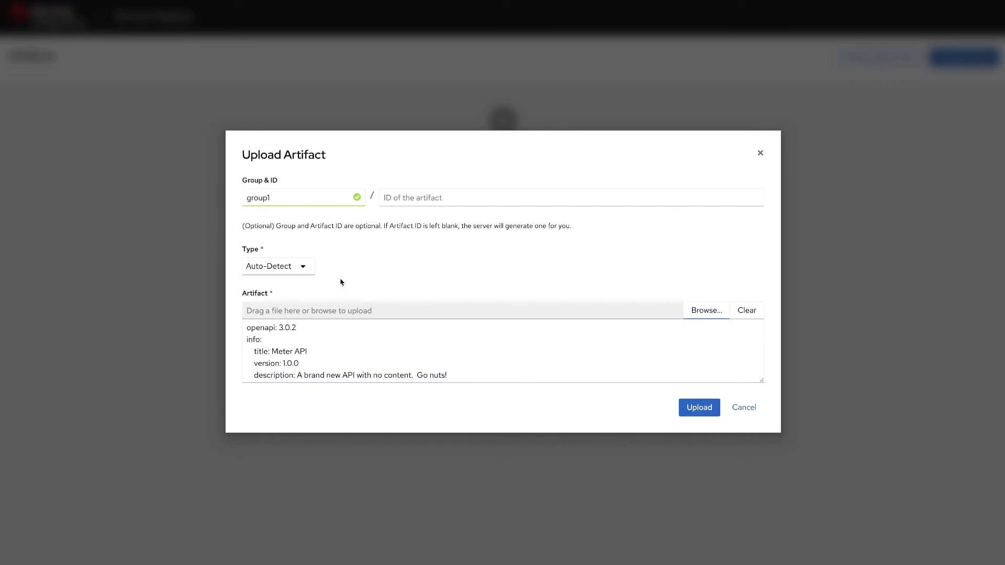
scroll(down, 3)
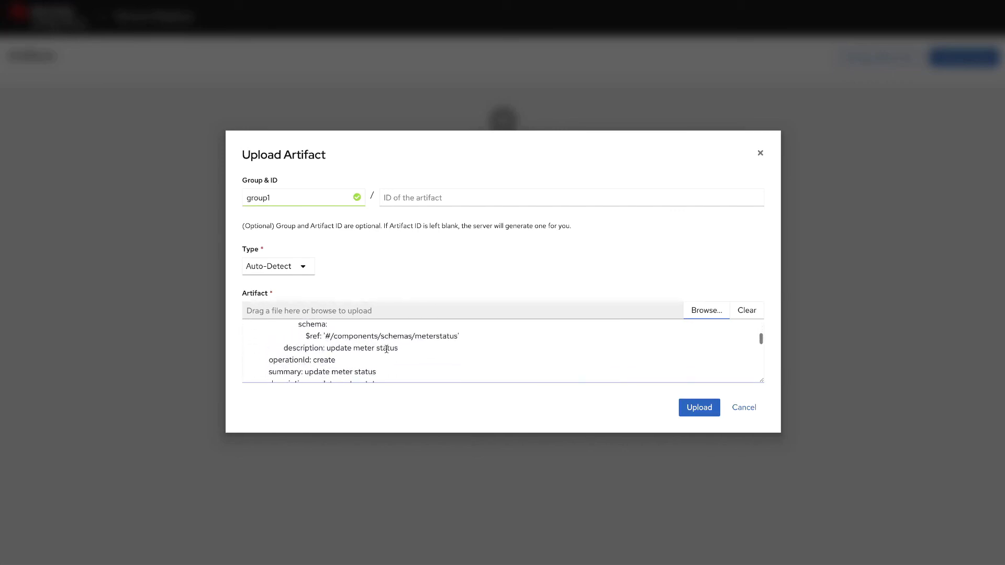
scroll(up, 3)
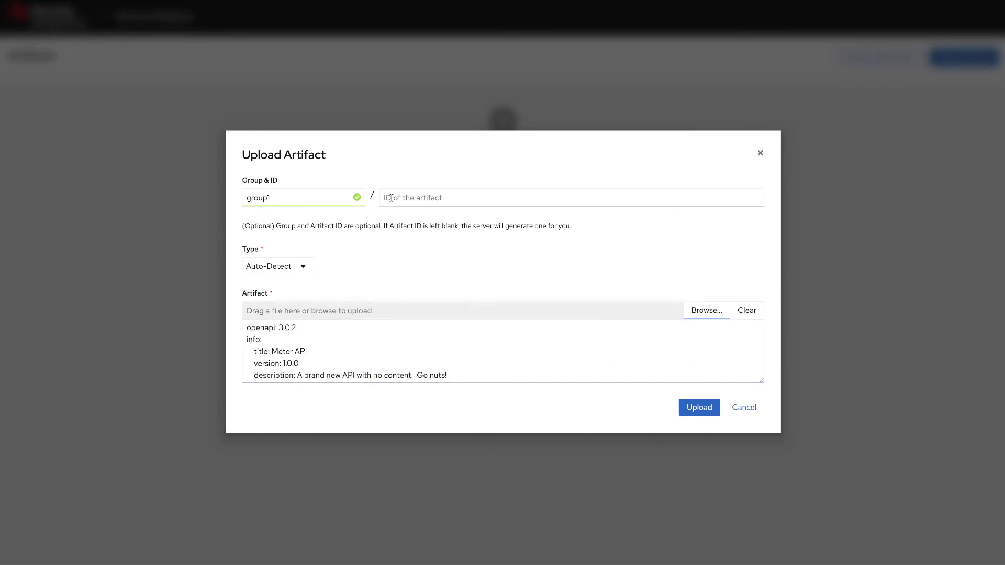
- Set the artifact ID to MeterAPI and type to OpenAPI, then upload it
text(Met)
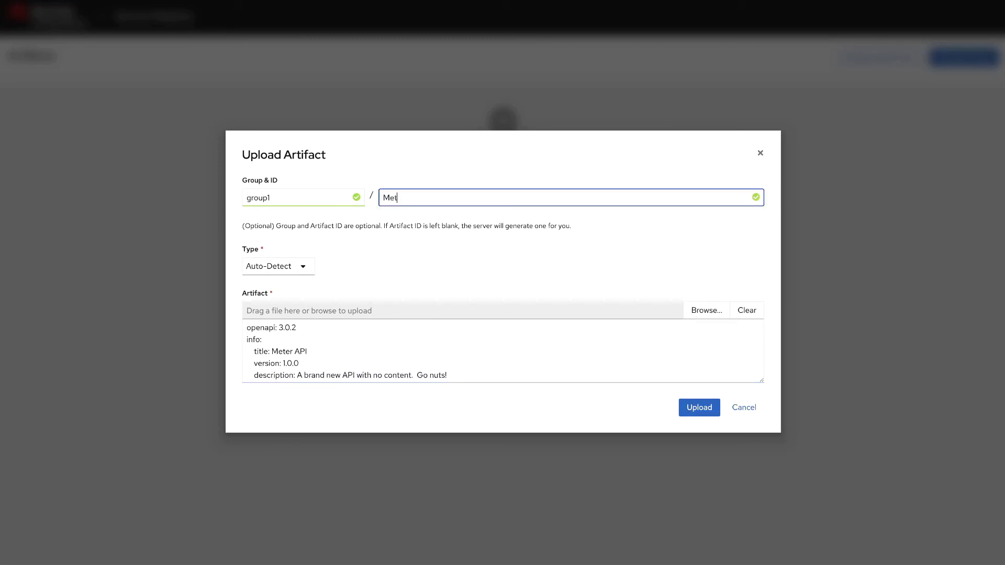
text(erAPI)
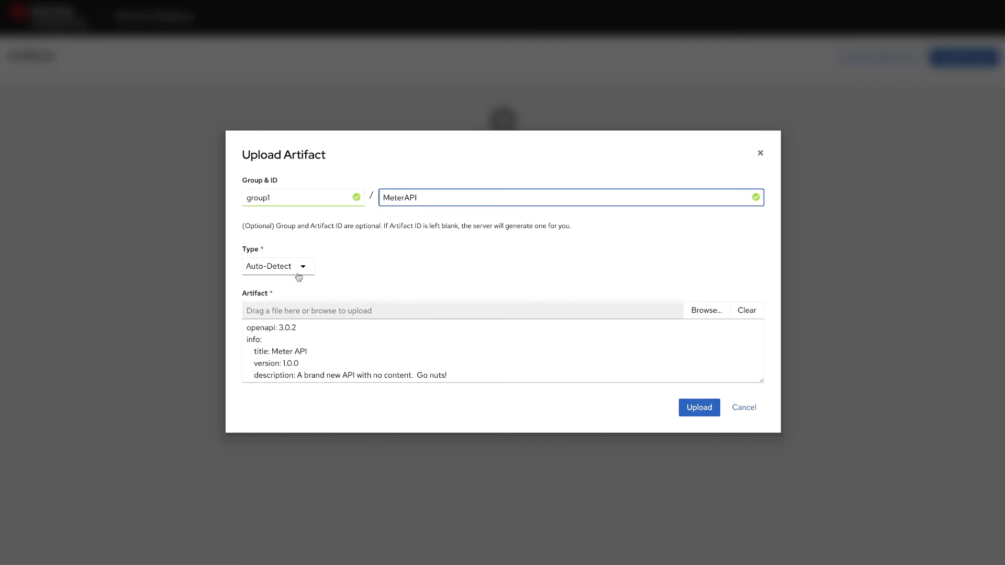
click(277, 266)
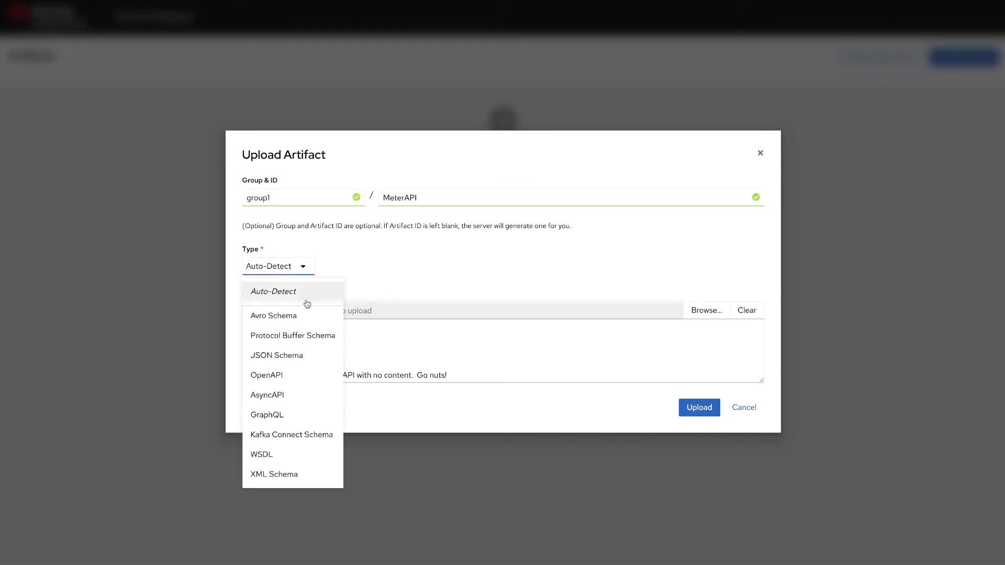
mouse_move(289, 394)
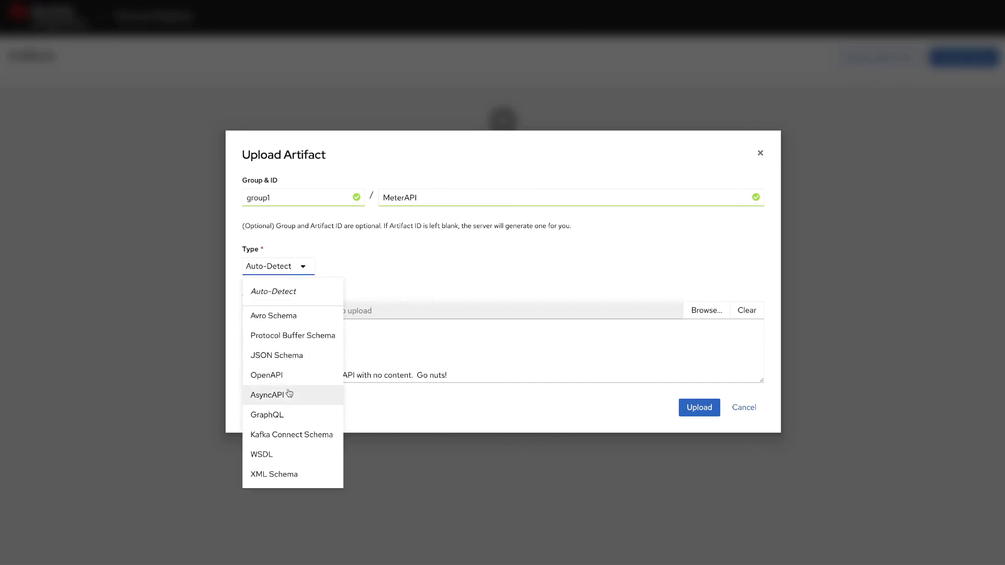
mouse_move(283, 375)
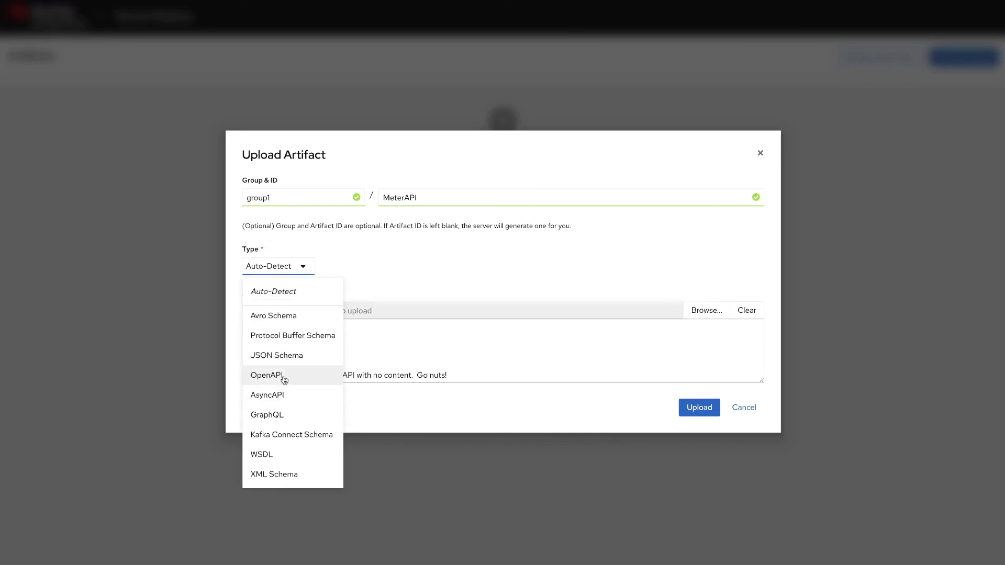
click(266, 376)
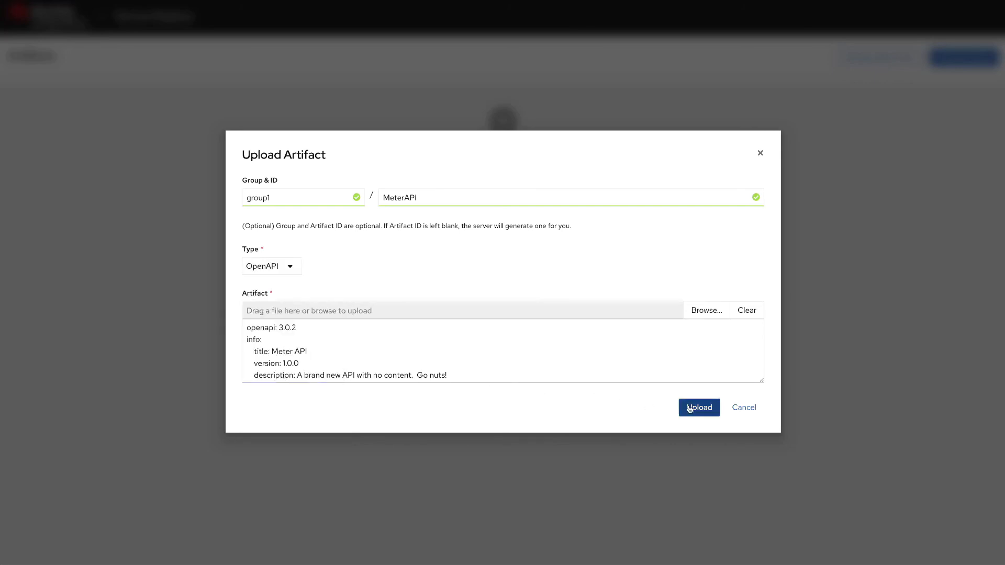
click(699, 408)
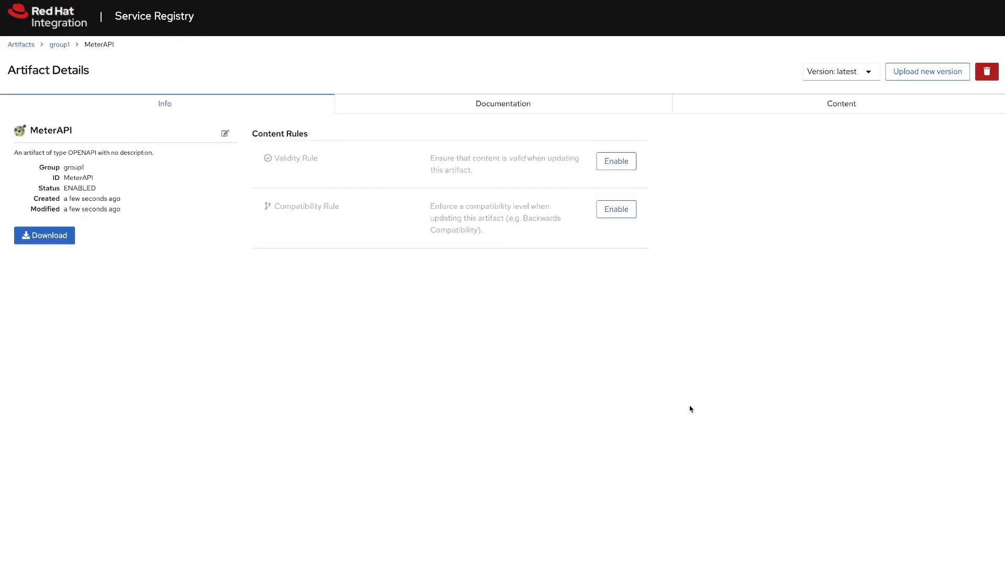
click(842, 103)
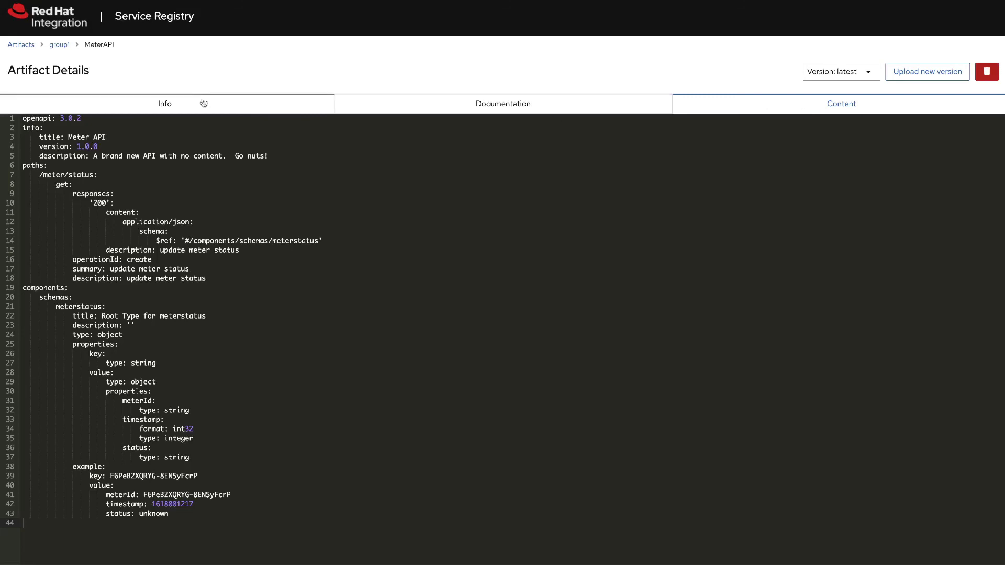
click(165, 103)
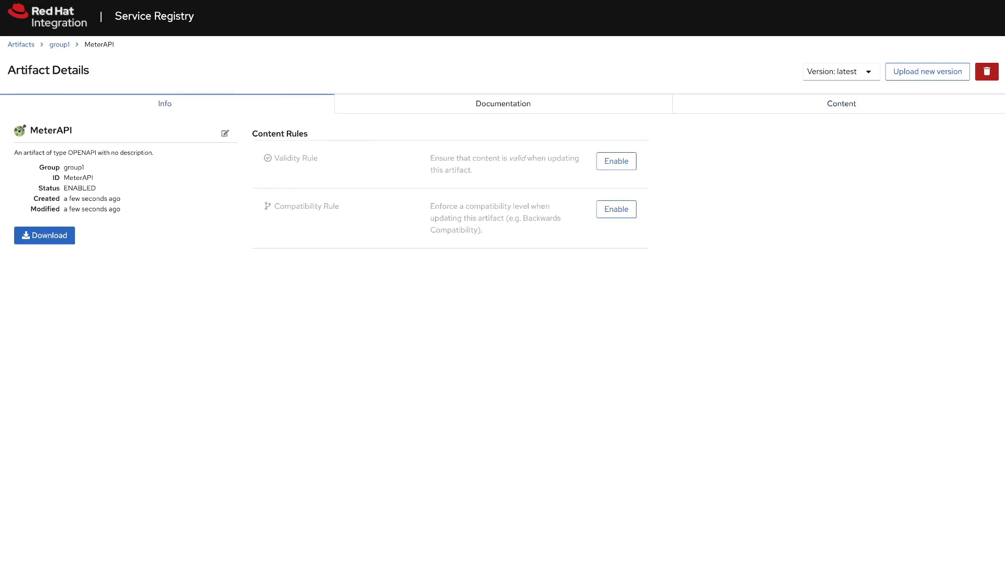